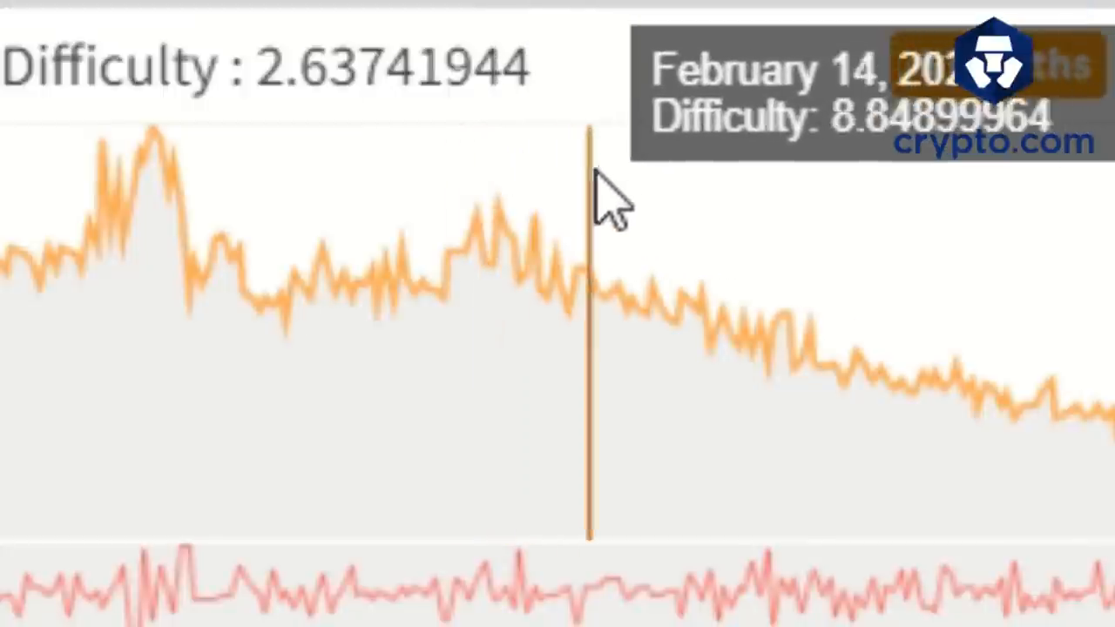
mouse_move(1054, 253)
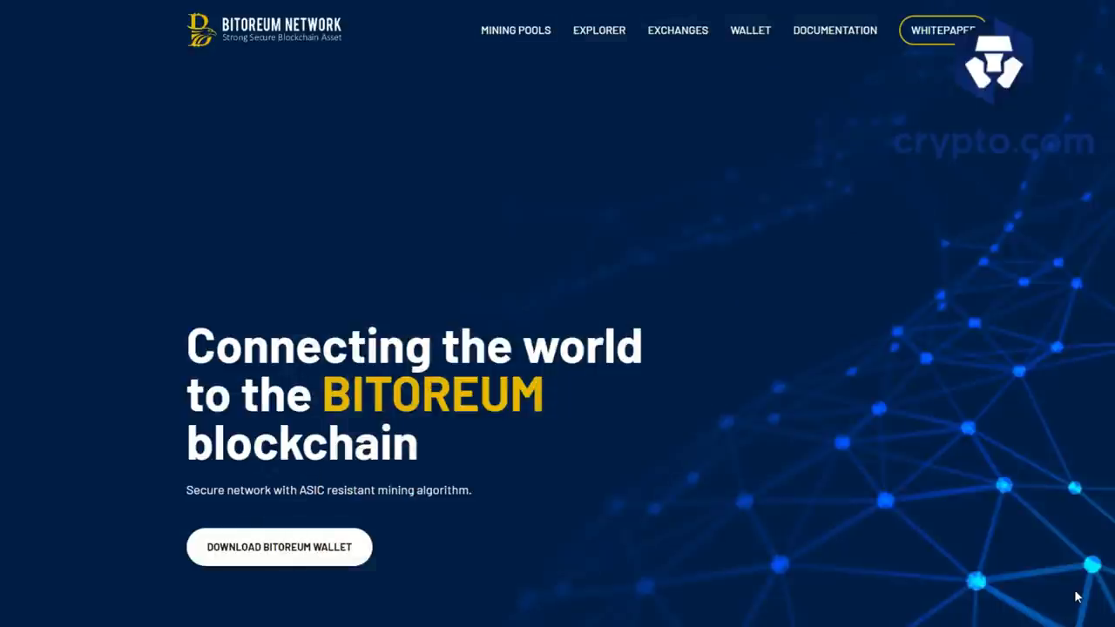
Step: Scroll the Bitoreum homepage, then go to the EXPLORER page from the top navigation
scroll("down", 3)
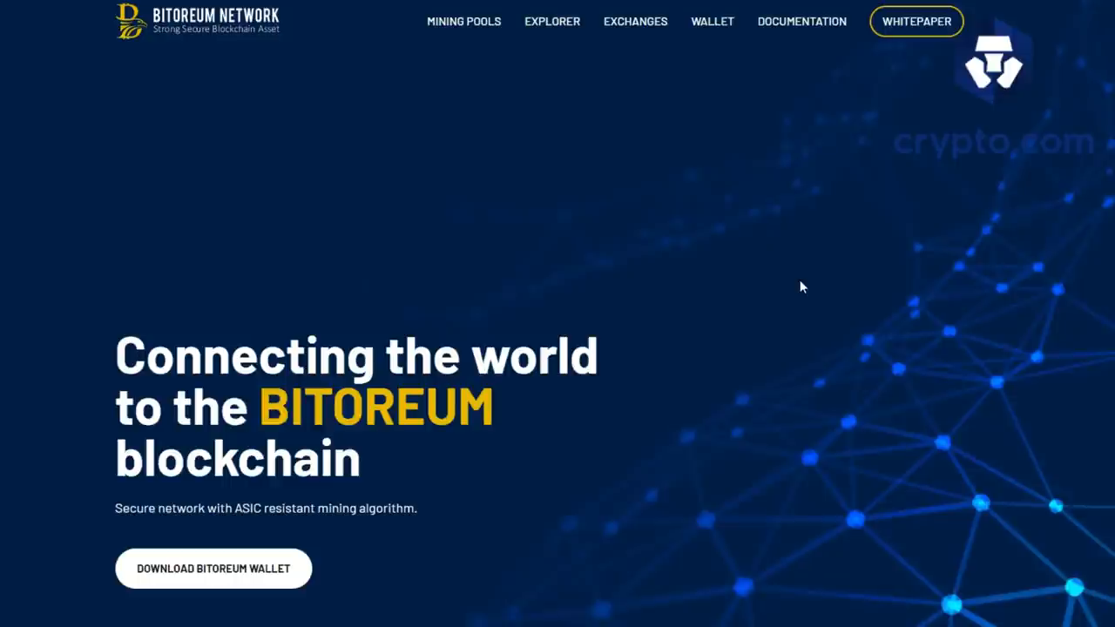
left_click(551, 21)
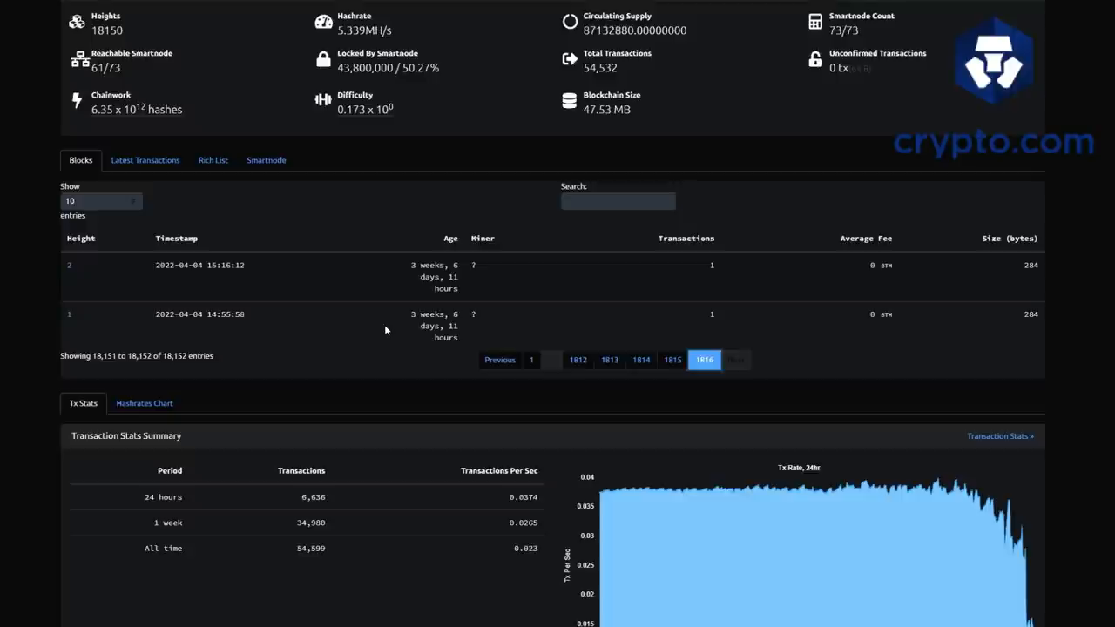
mouse_move(427, 260)
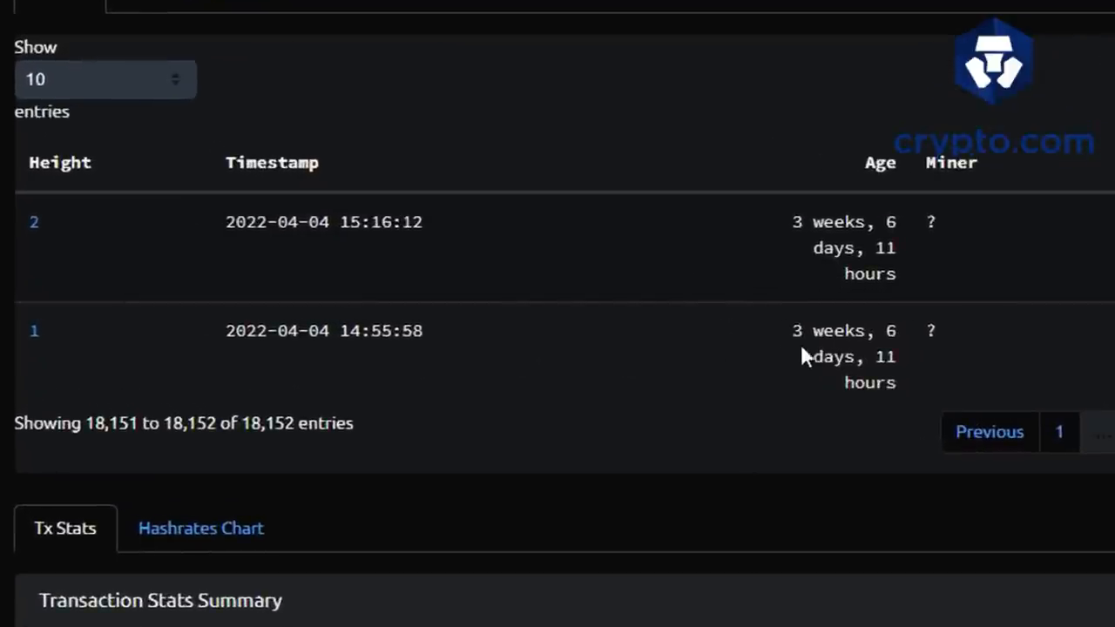
mouse_move(887, 382)
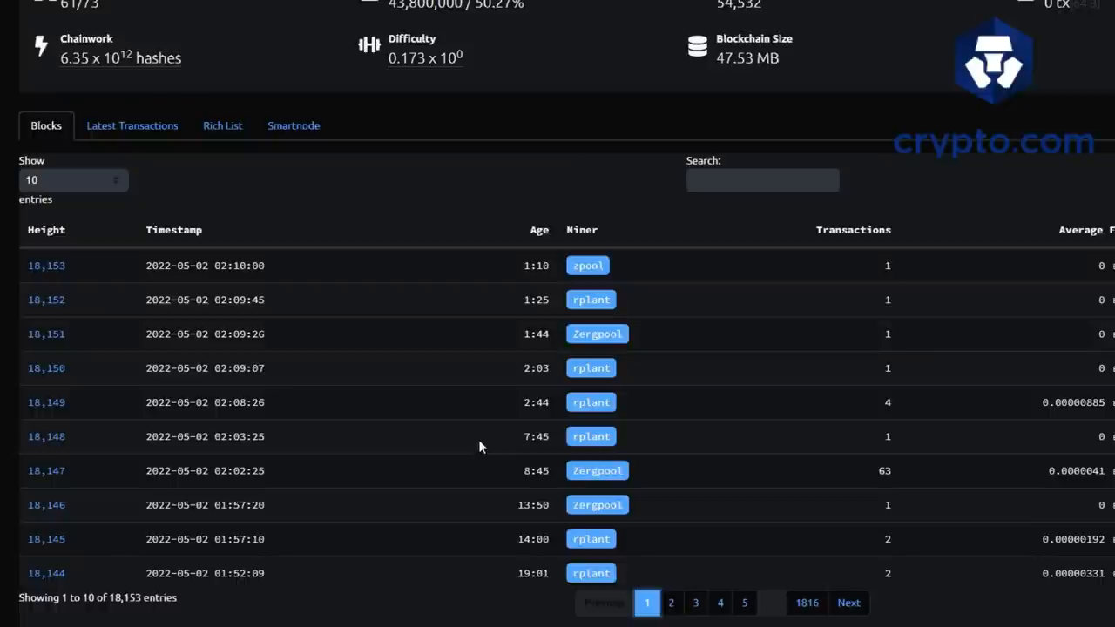
mouse_move(476, 442)
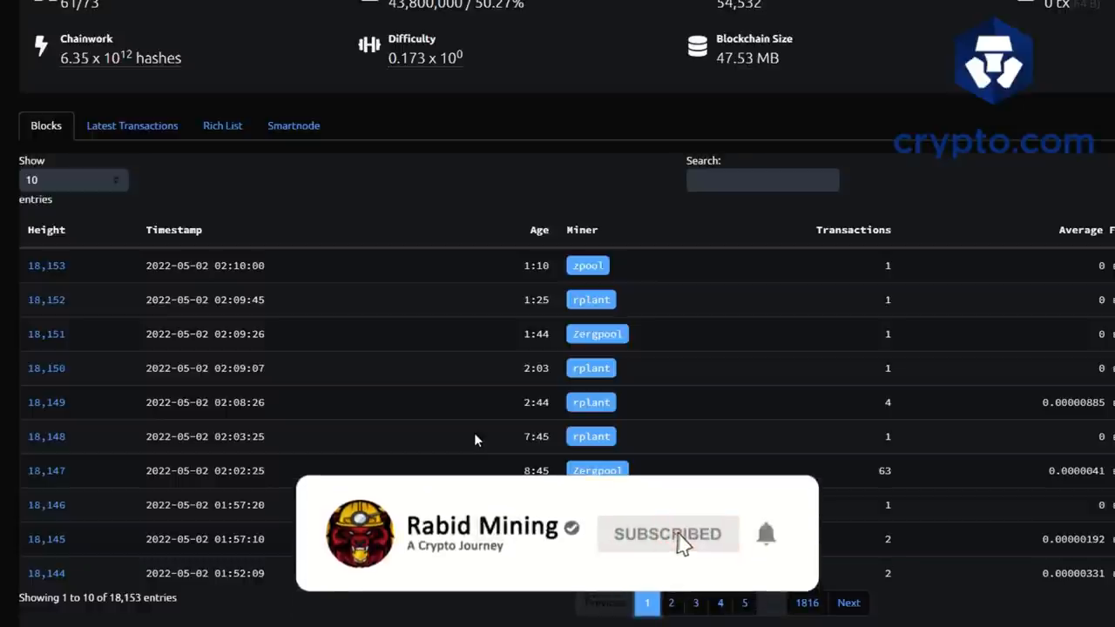
mouse_move(727, 553)
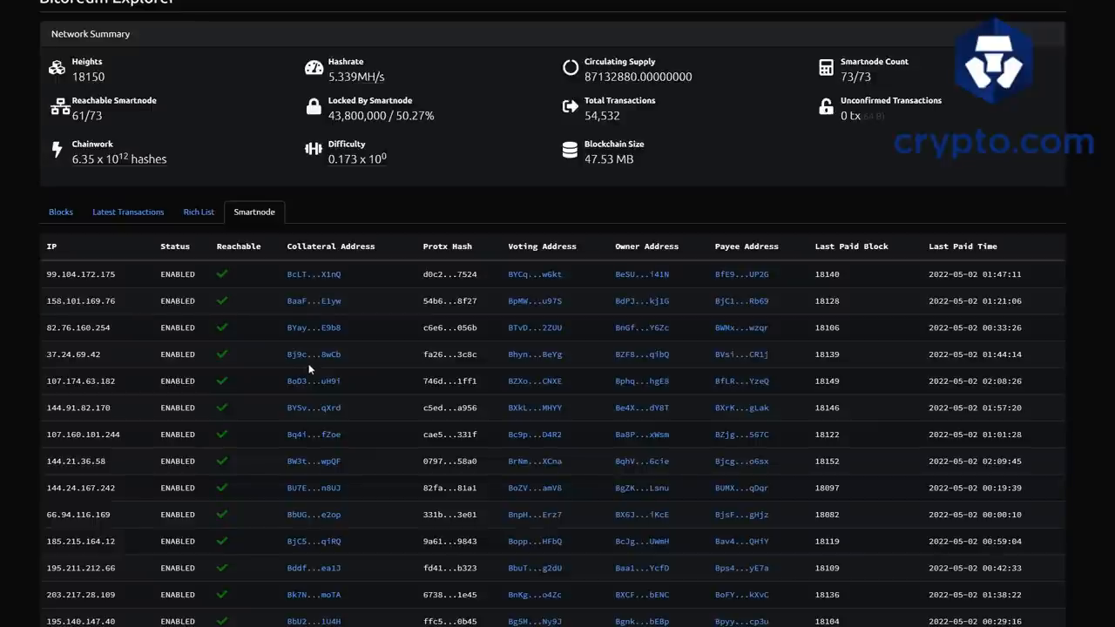
mouse_move(239, 285)
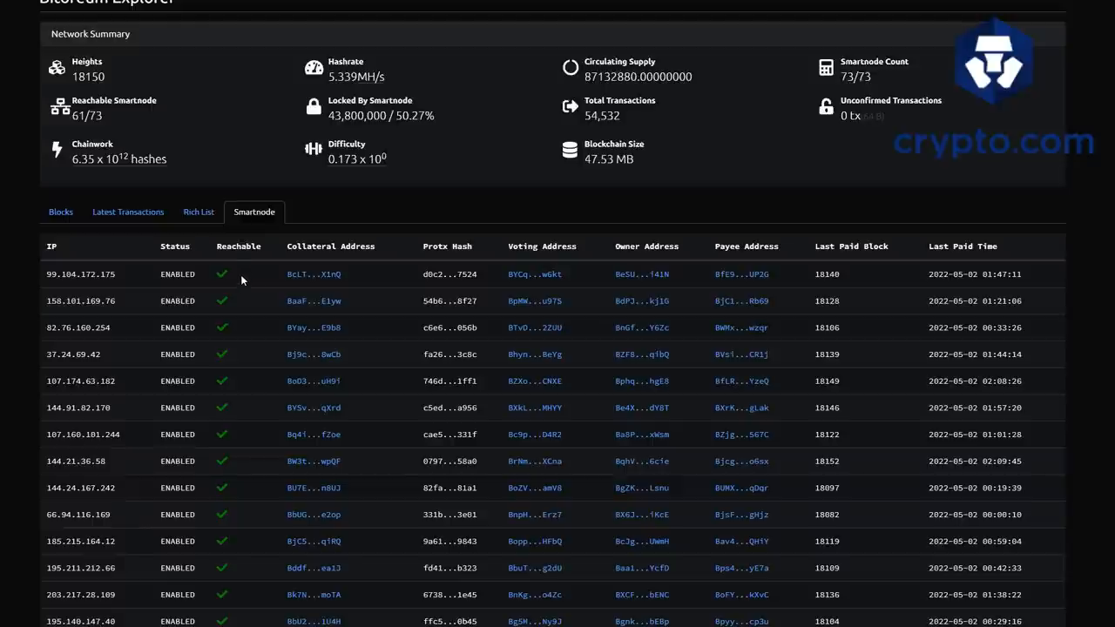
Step: Scroll the Smartnode table down to the enabled nodes marked unreachable with red crosses
scroll("down", 3)
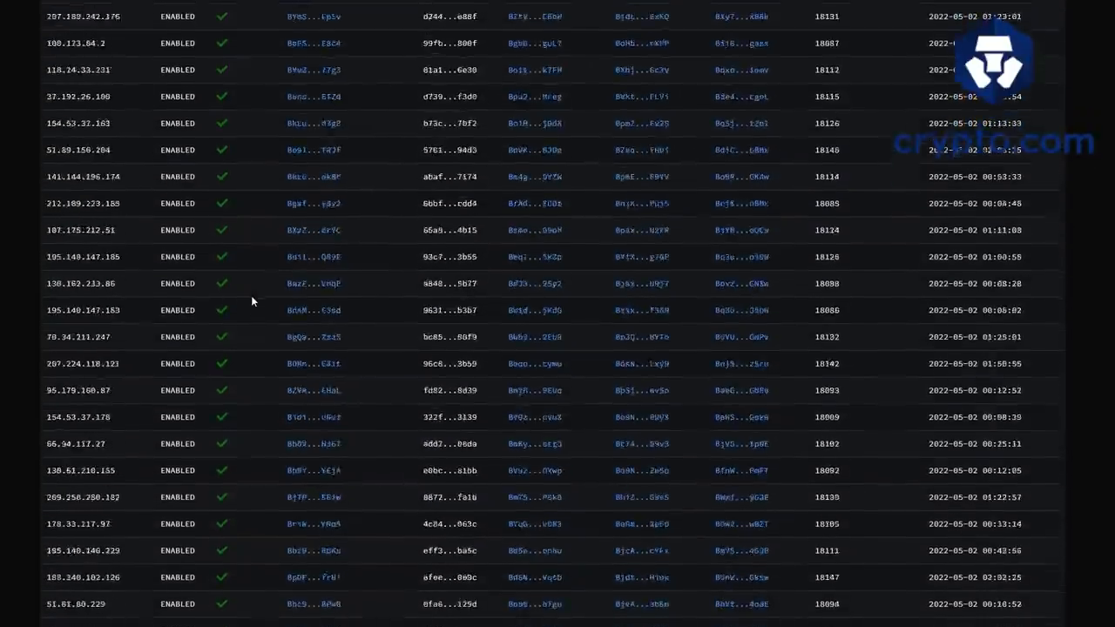
scroll("down", 3)
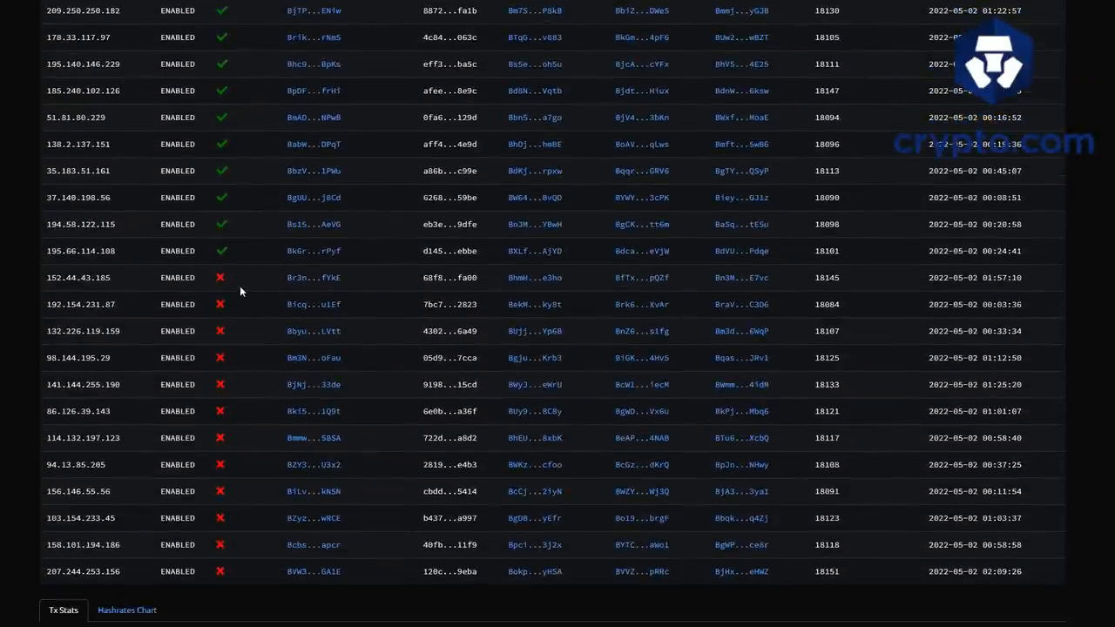
mouse_move(832, 288)
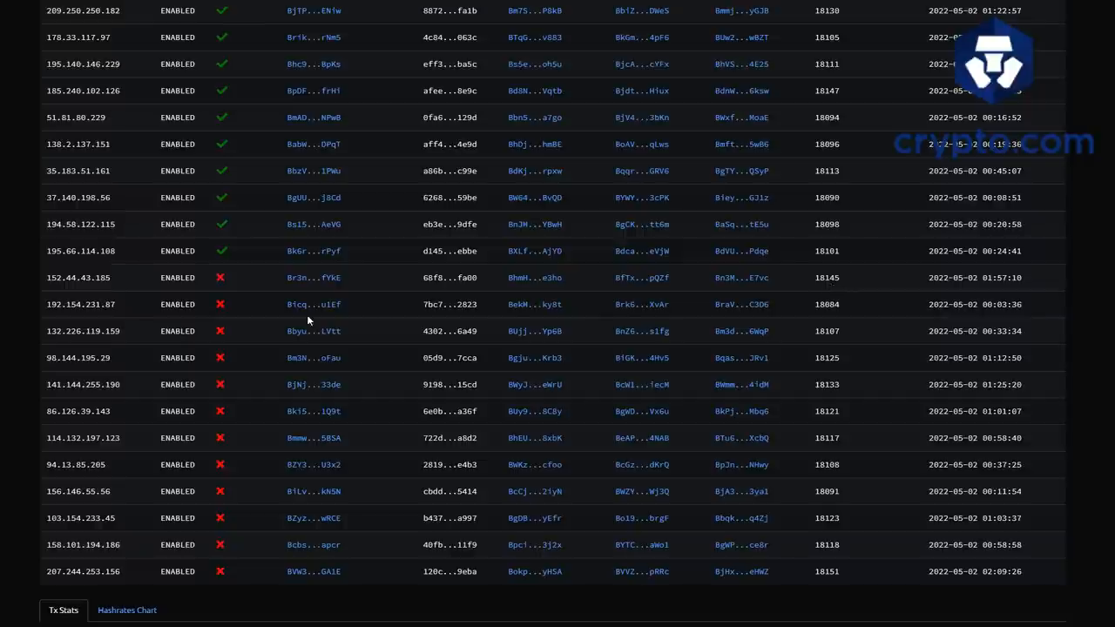
mouse_move(271, 292)
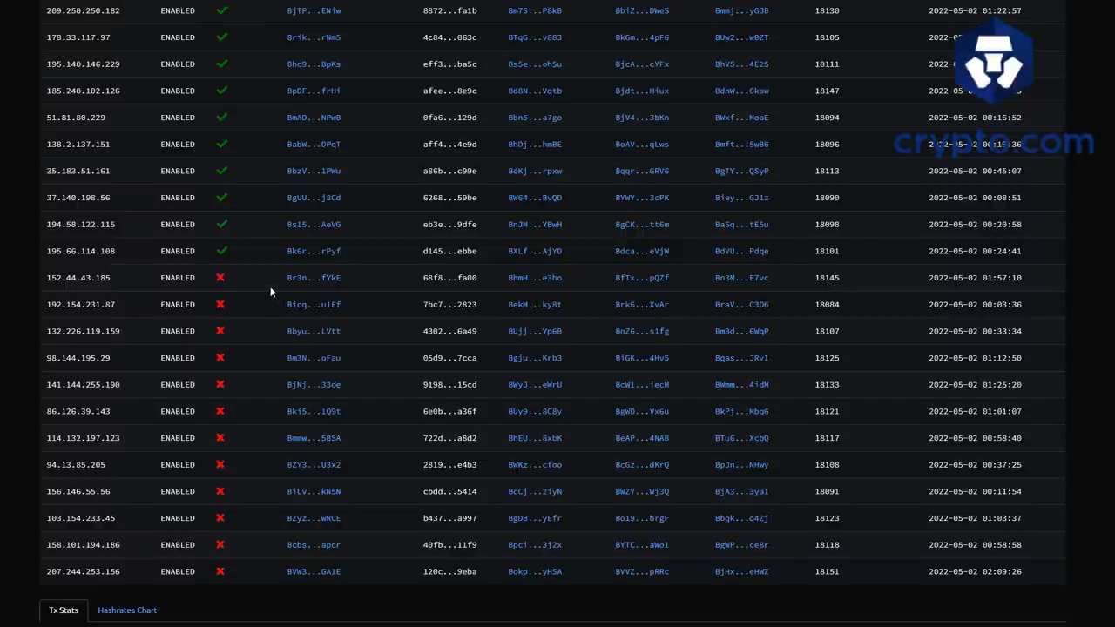
mouse_move(255, 288)
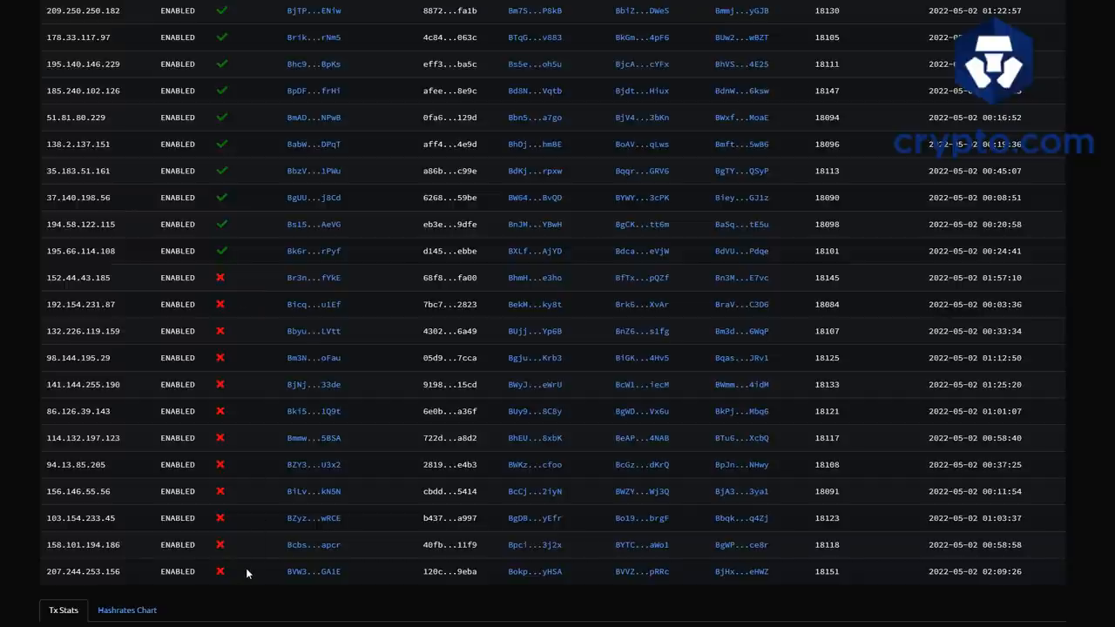
mouse_move(234, 547)
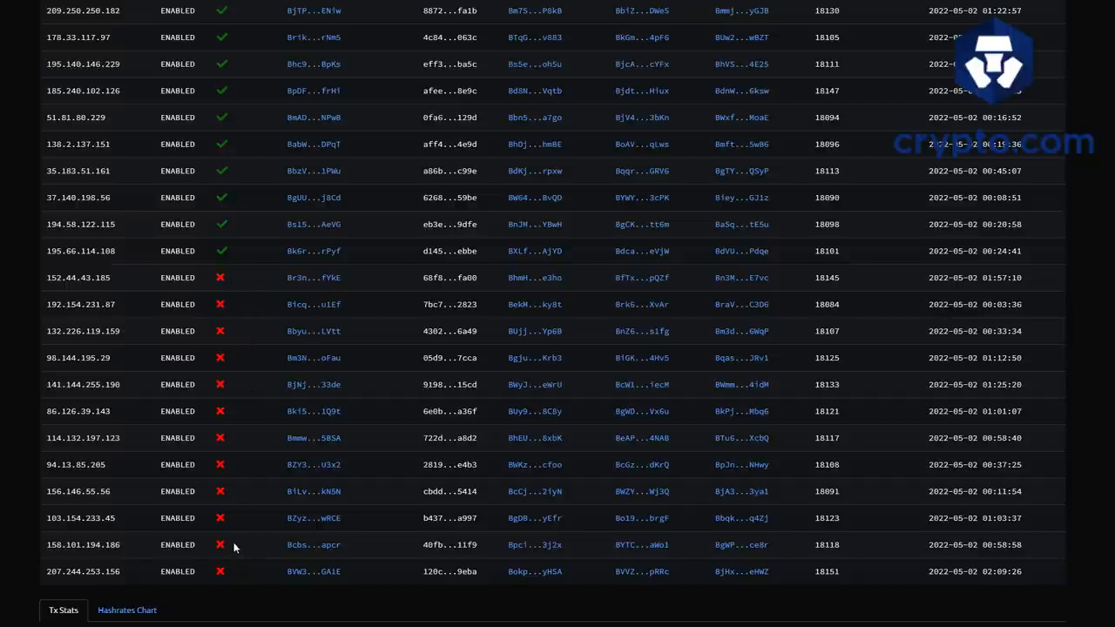
mouse_move(233, 577)
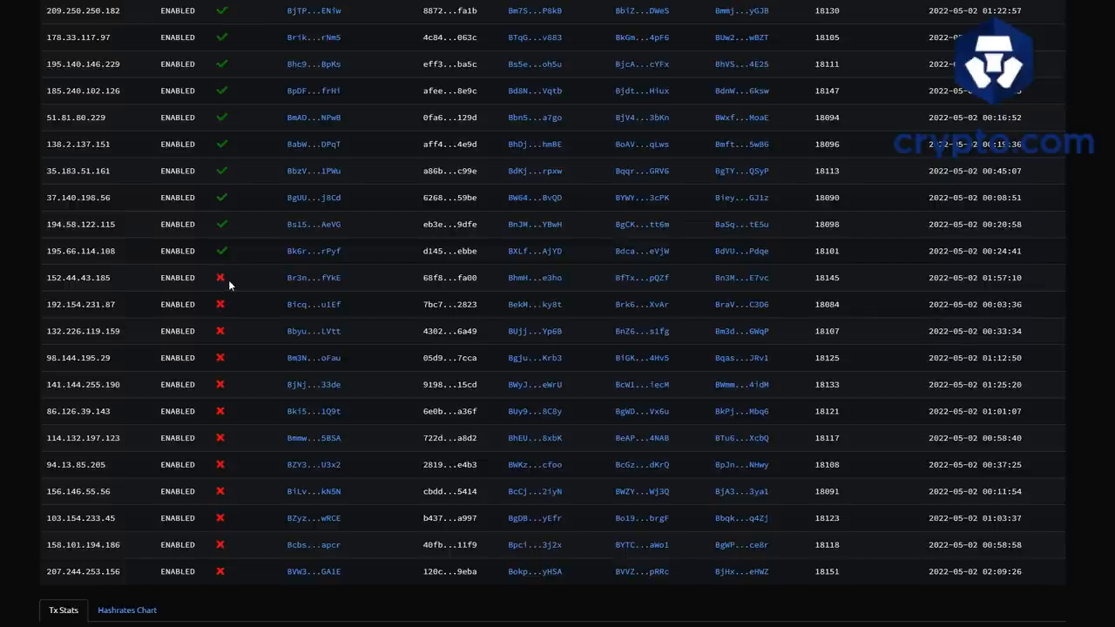
mouse_move(234, 297)
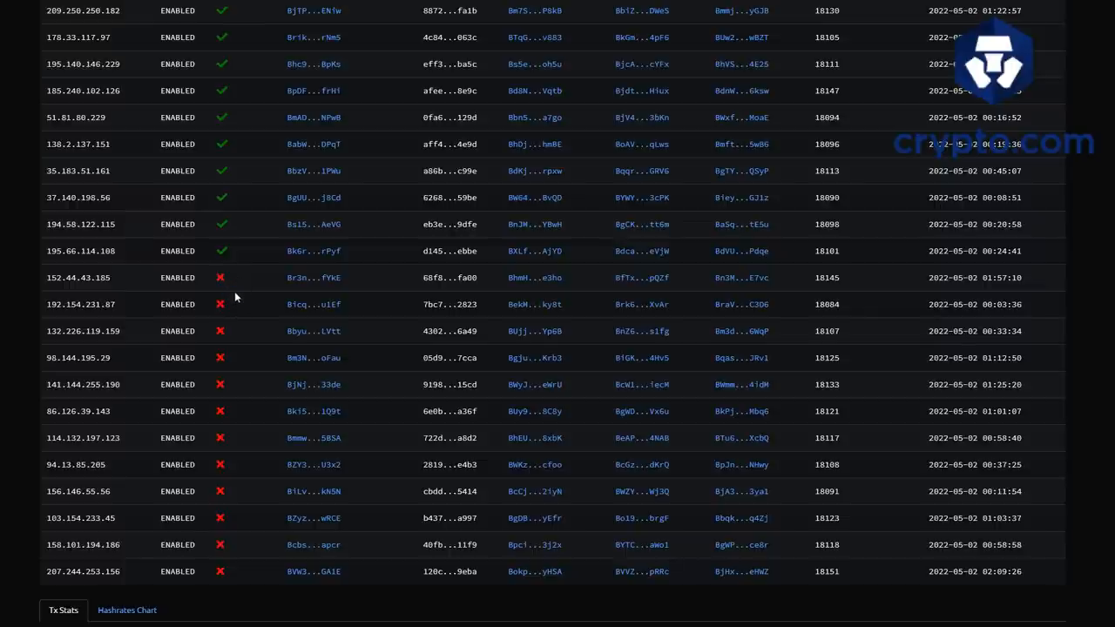
mouse_move(223, 564)
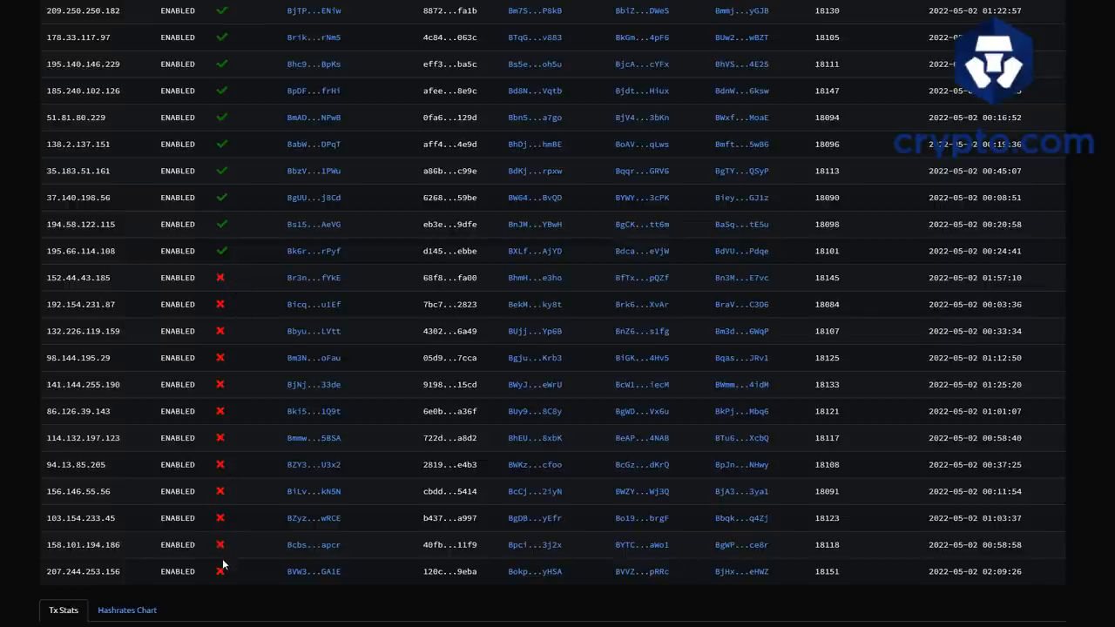
mouse_move(223, 312)
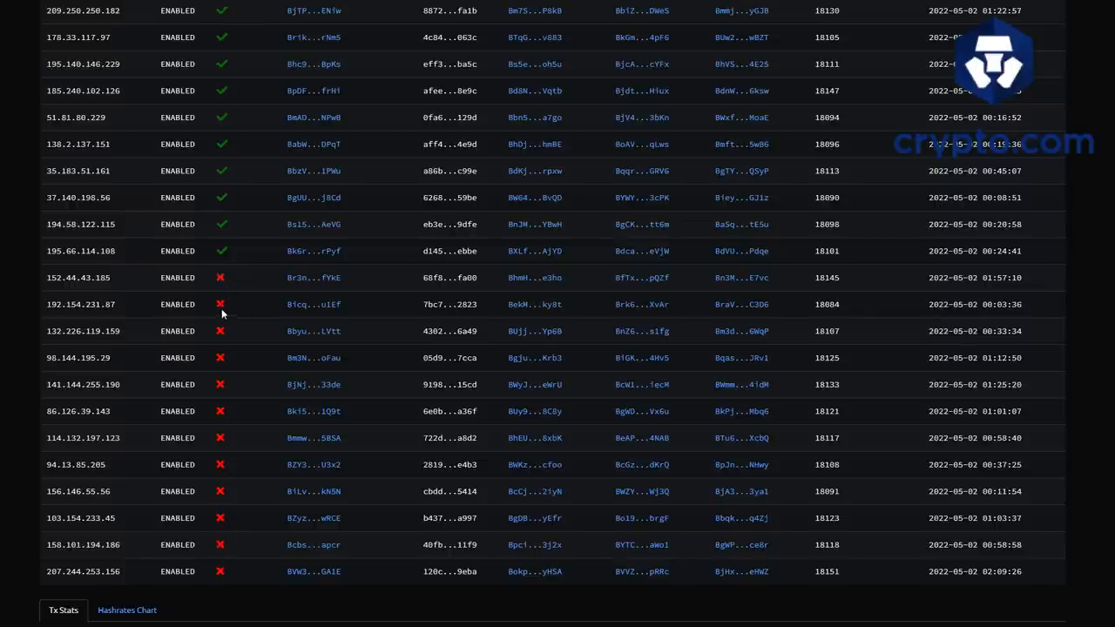
mouse_move(222, 280)
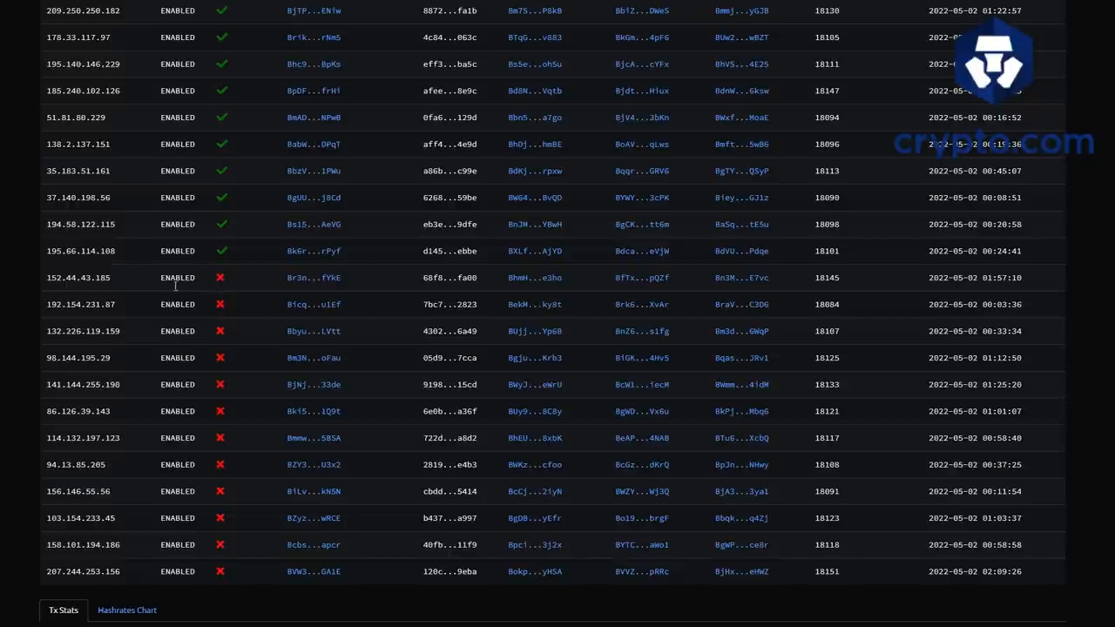
mouse_move(233, 287)
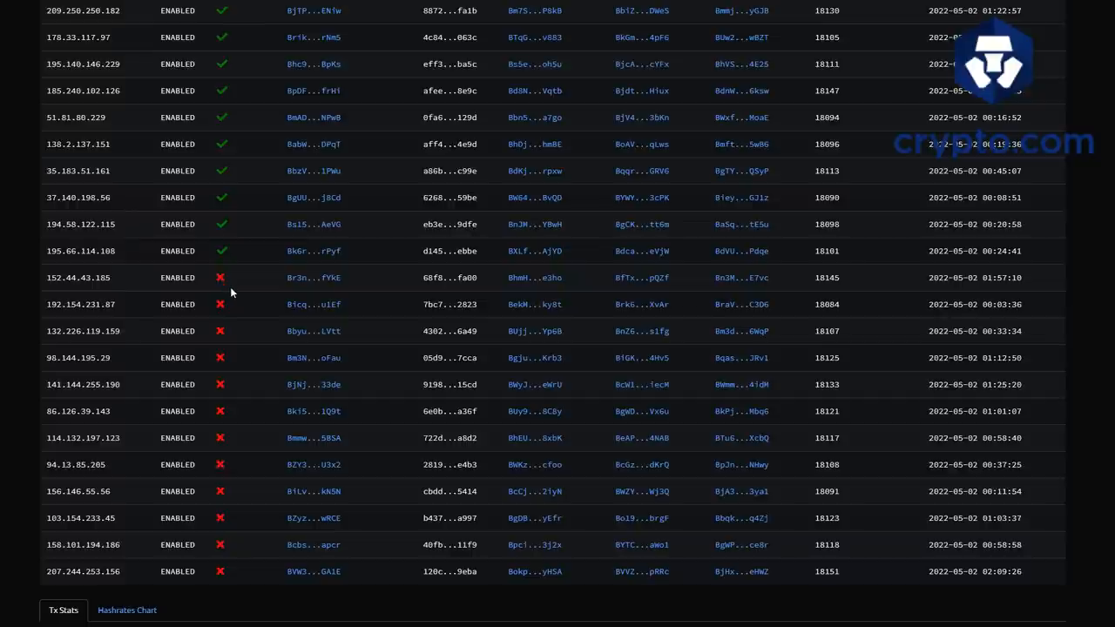
mouse_move(232, 292)
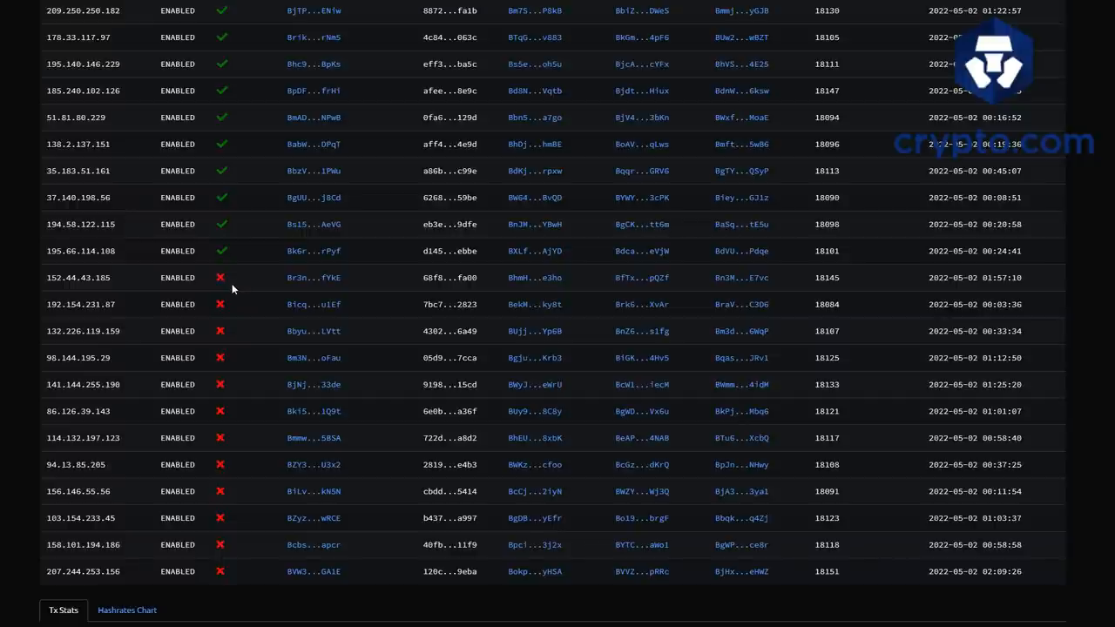
mouse_move(226, 393)
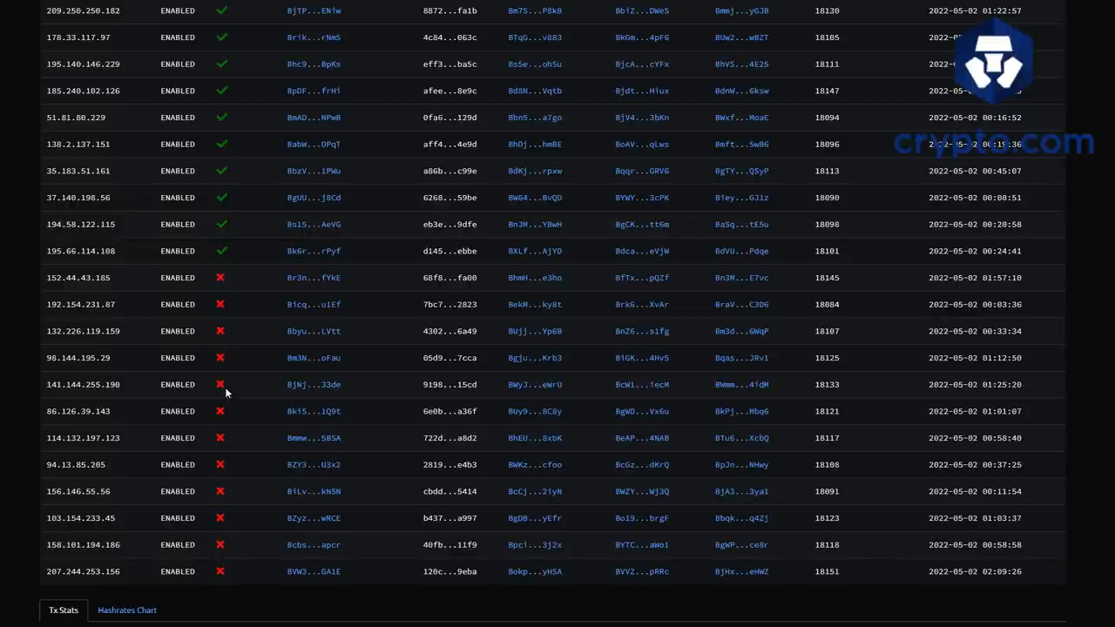
mouse_move(230, 283)
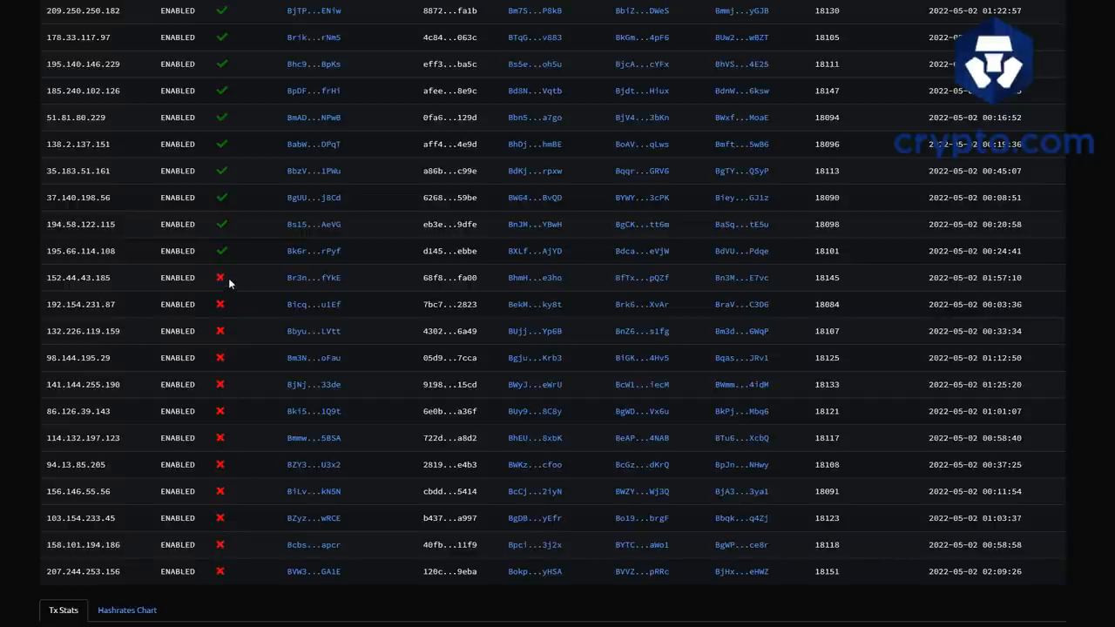
mouse_move(228, 252)
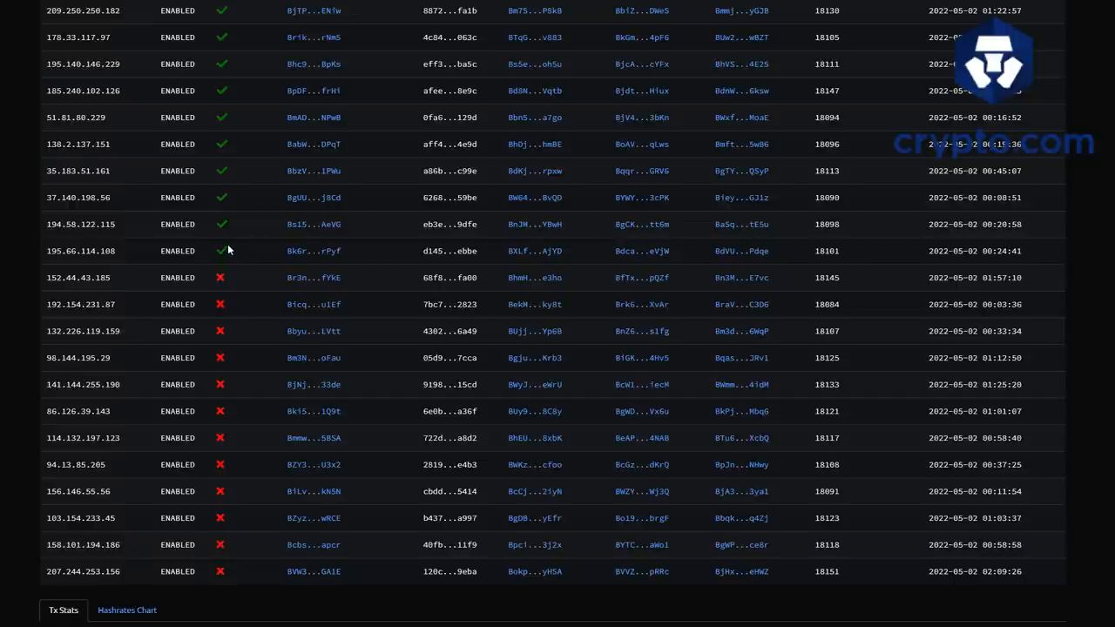
mouse_move(236, 254)
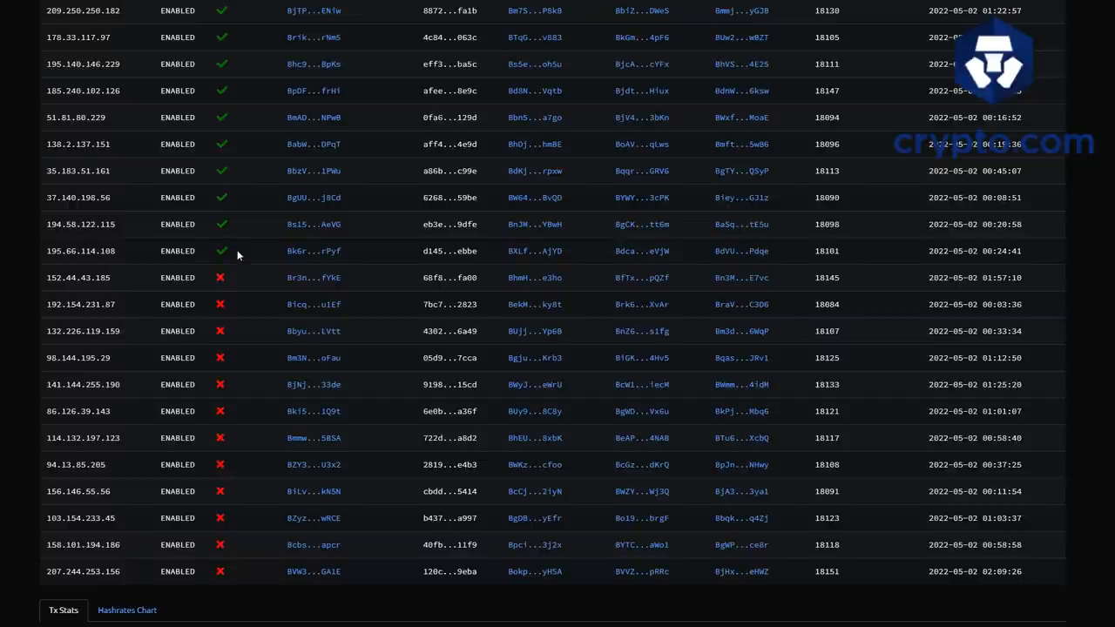
mouse_move(242, 253)
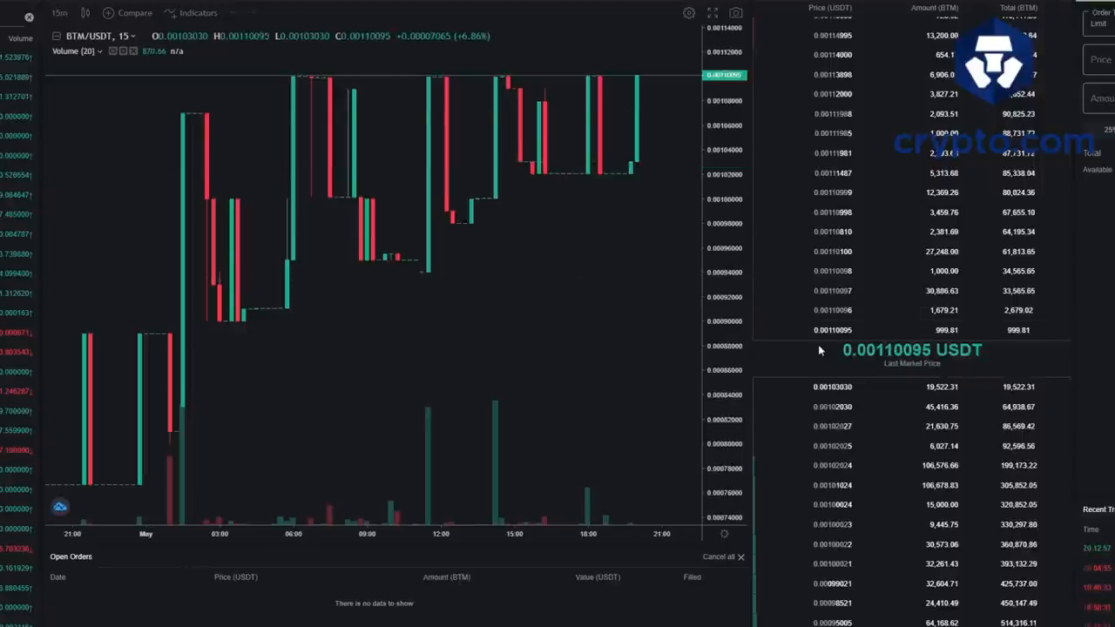
mouse_move(816, 361)
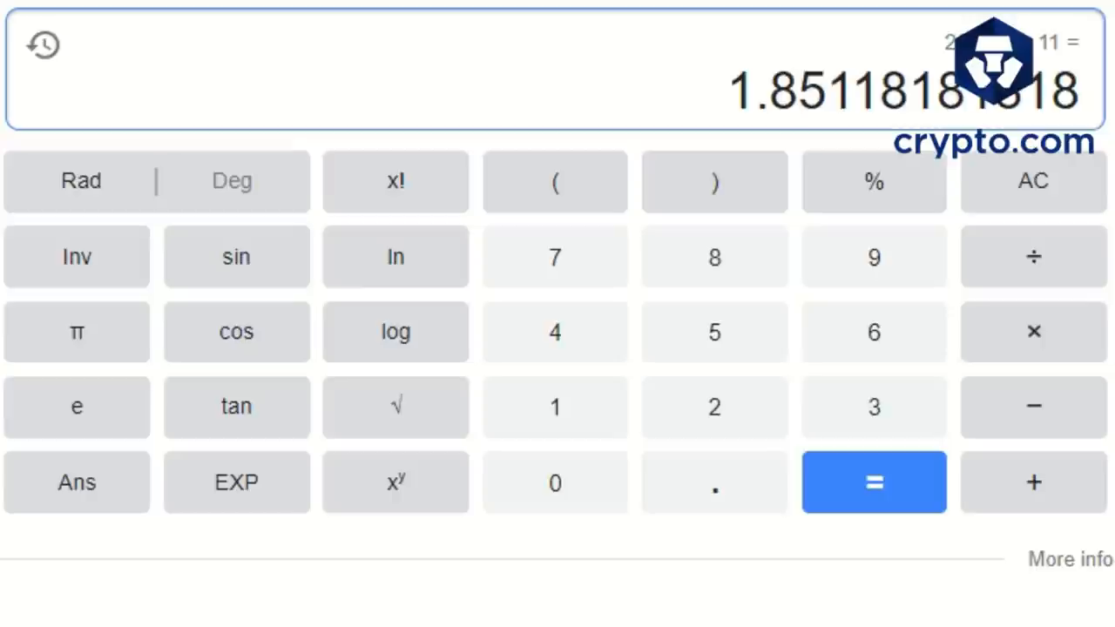
mouse_move(1054, 69)
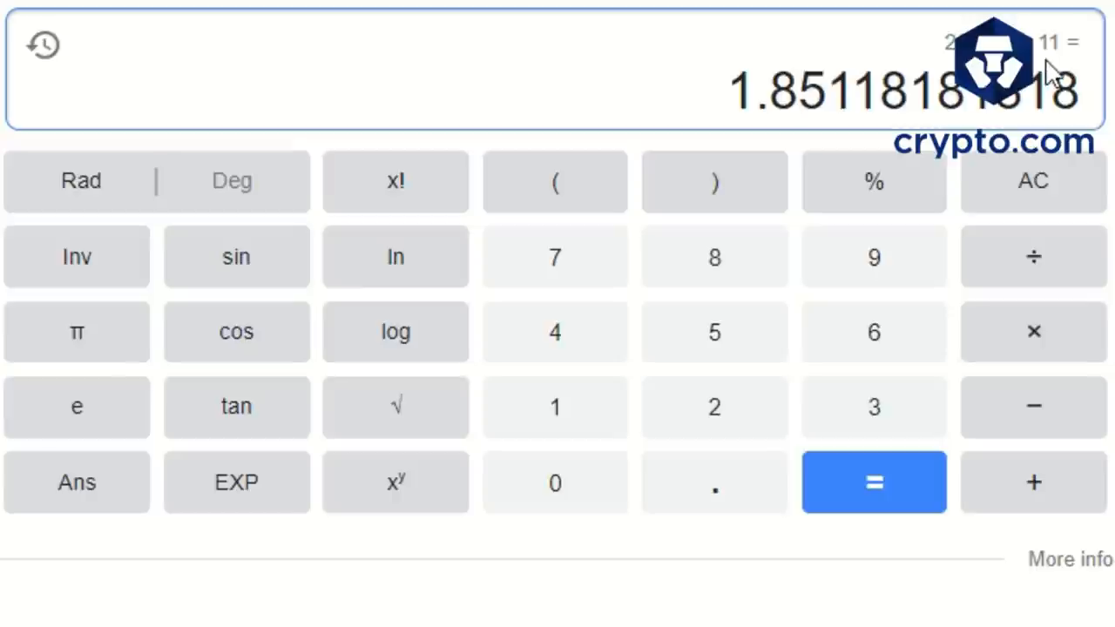
mouse_move(799, 133)
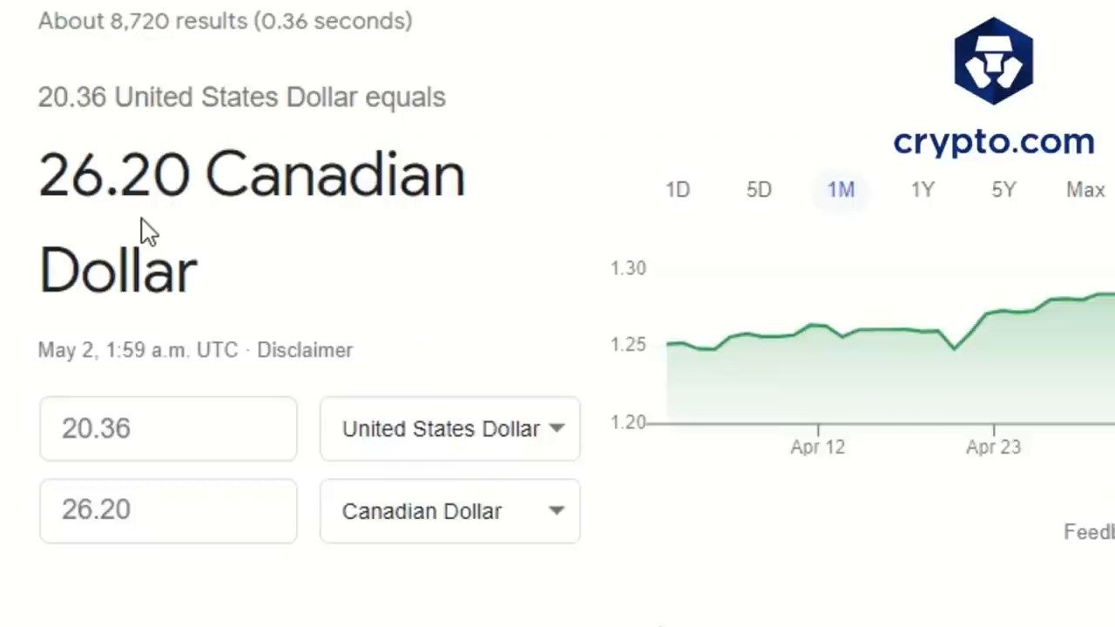
mouse_move(84, 222)
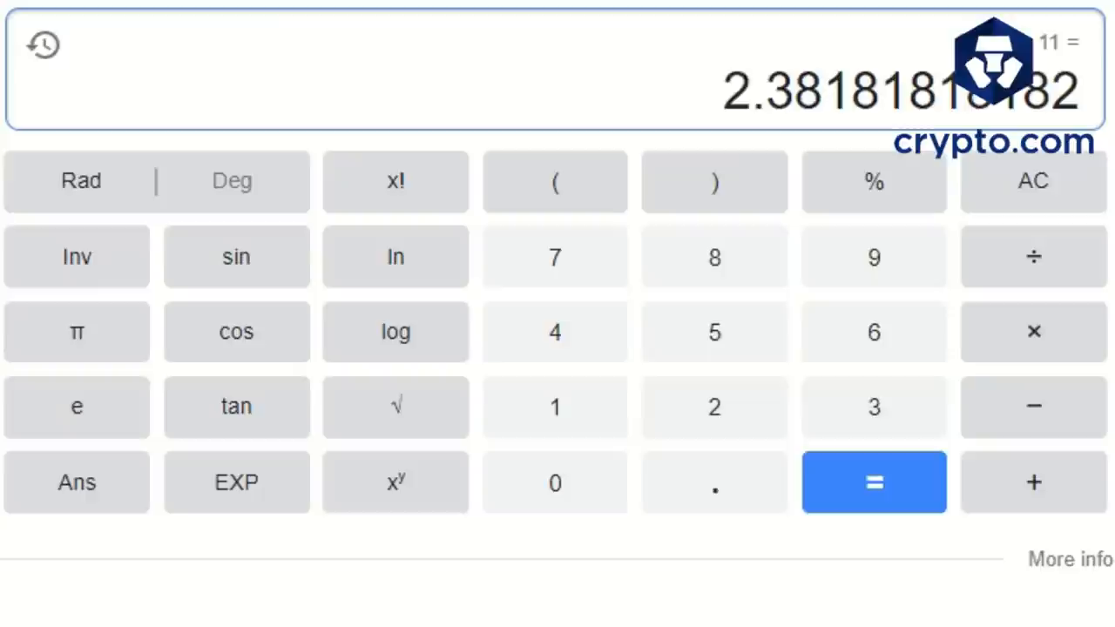
mouse_move(800, 137)
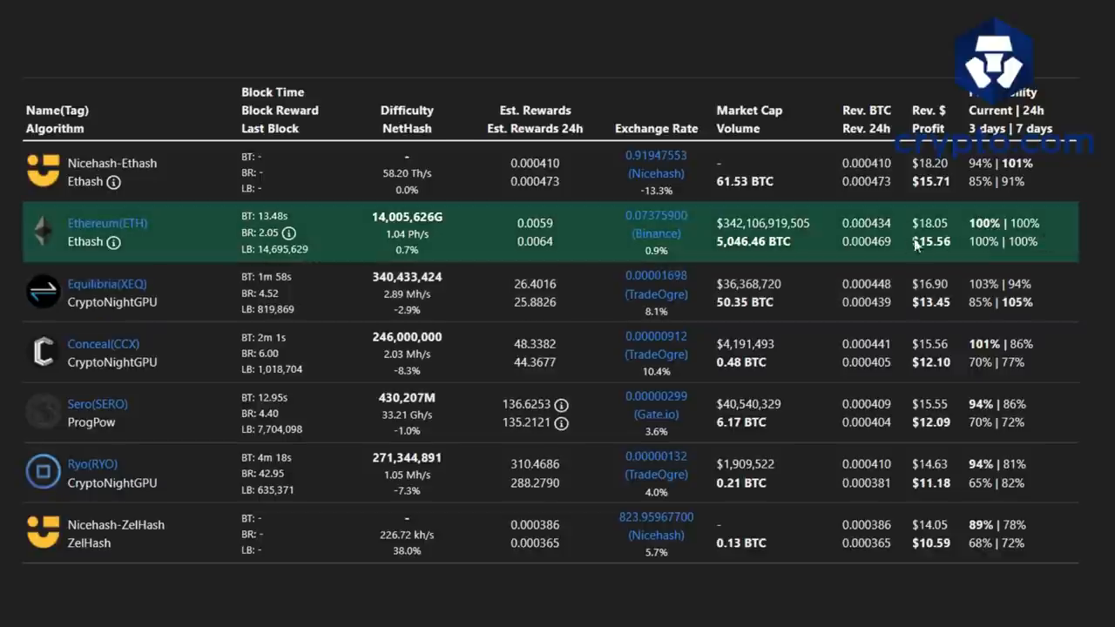
mouse_move(839, 233)
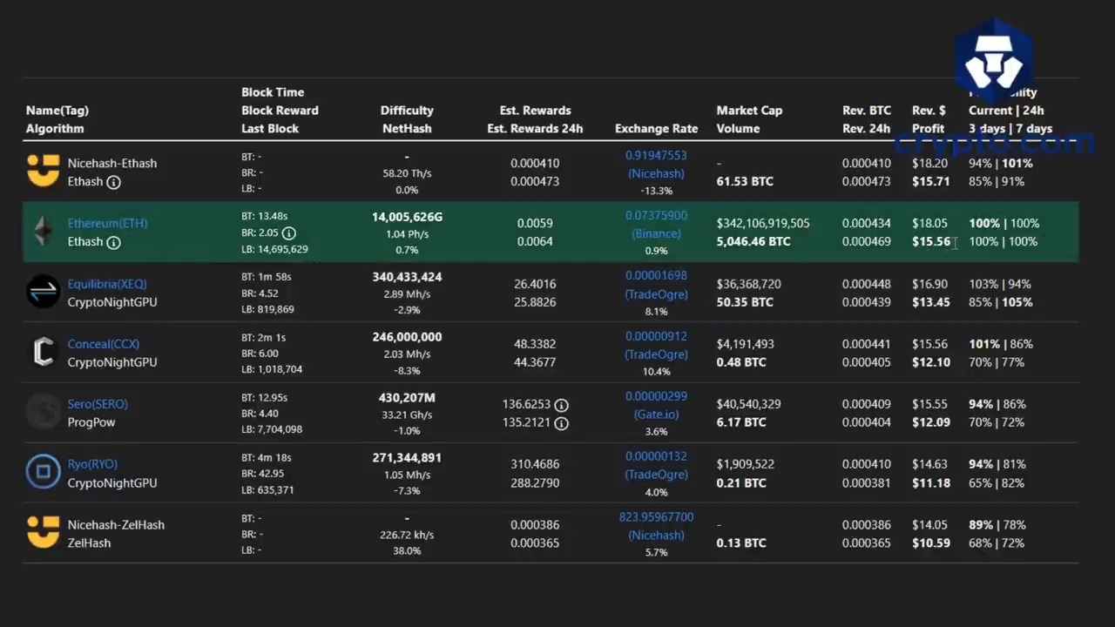
mouse_move(955, 235)
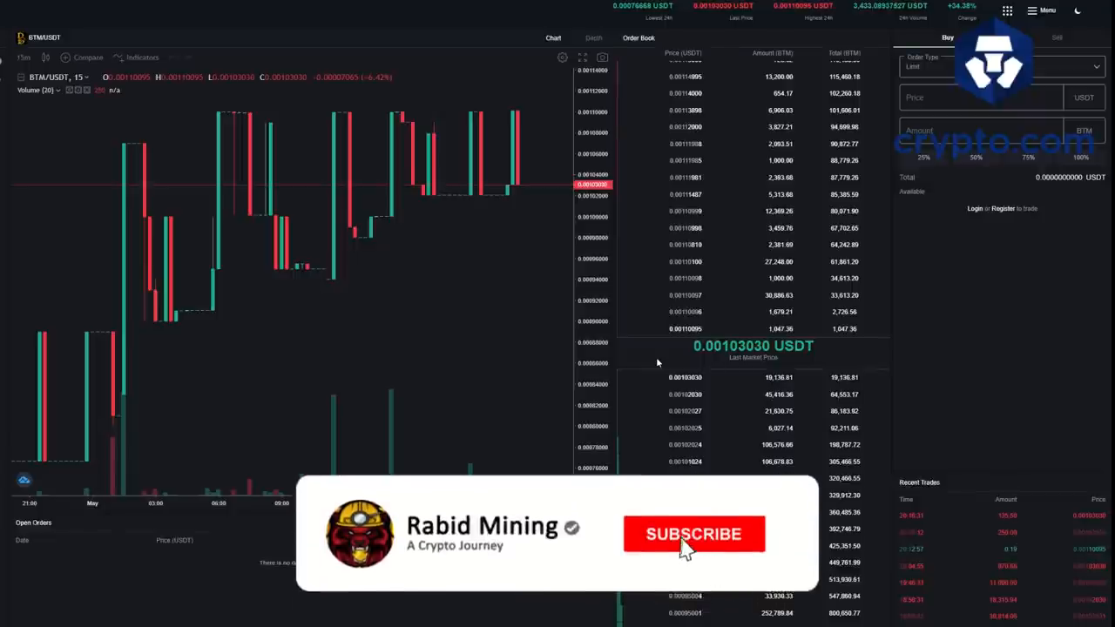
Step: Click in the BTM/USDT page to show the order book, recent trades and limit buy form
left_click(693, 534)
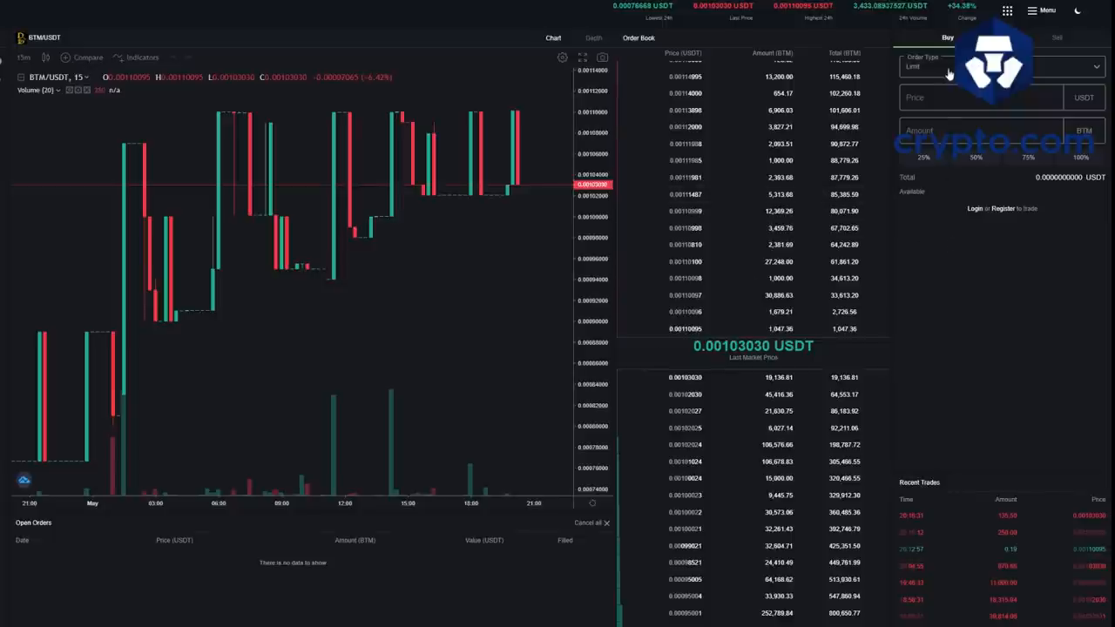
mouse_move(946, 73)
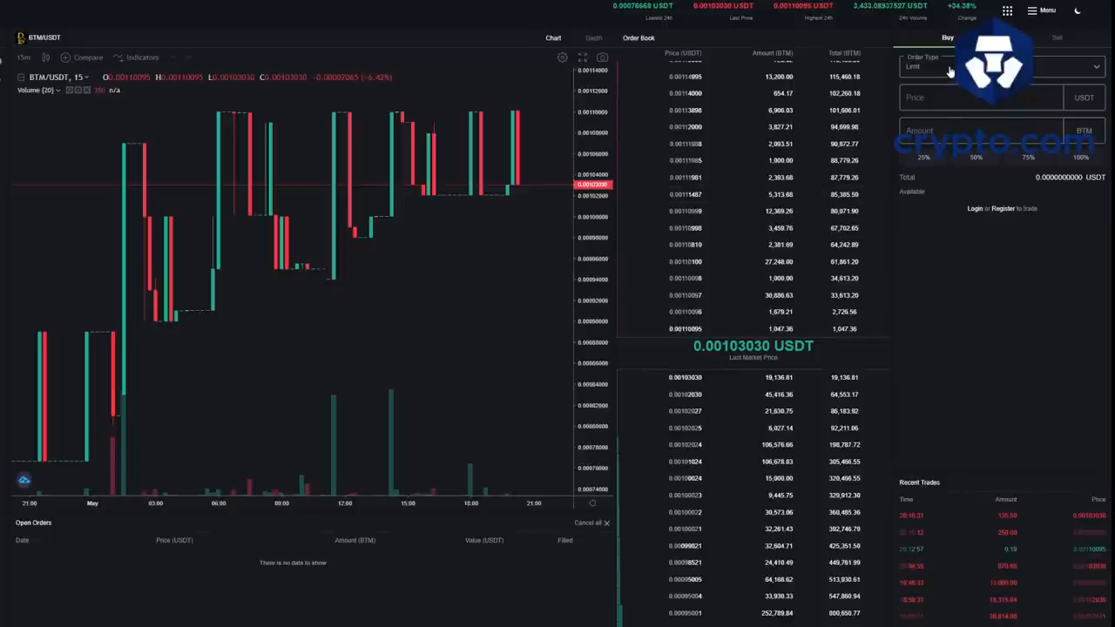
mouse_move(662, 365)
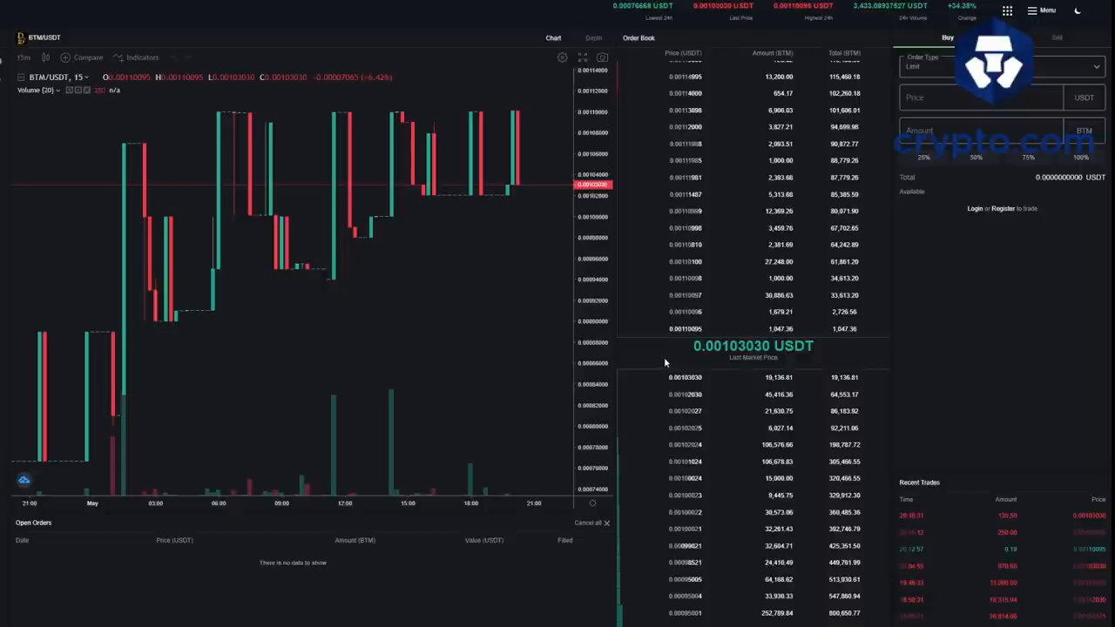
mouse_move(721, 355)
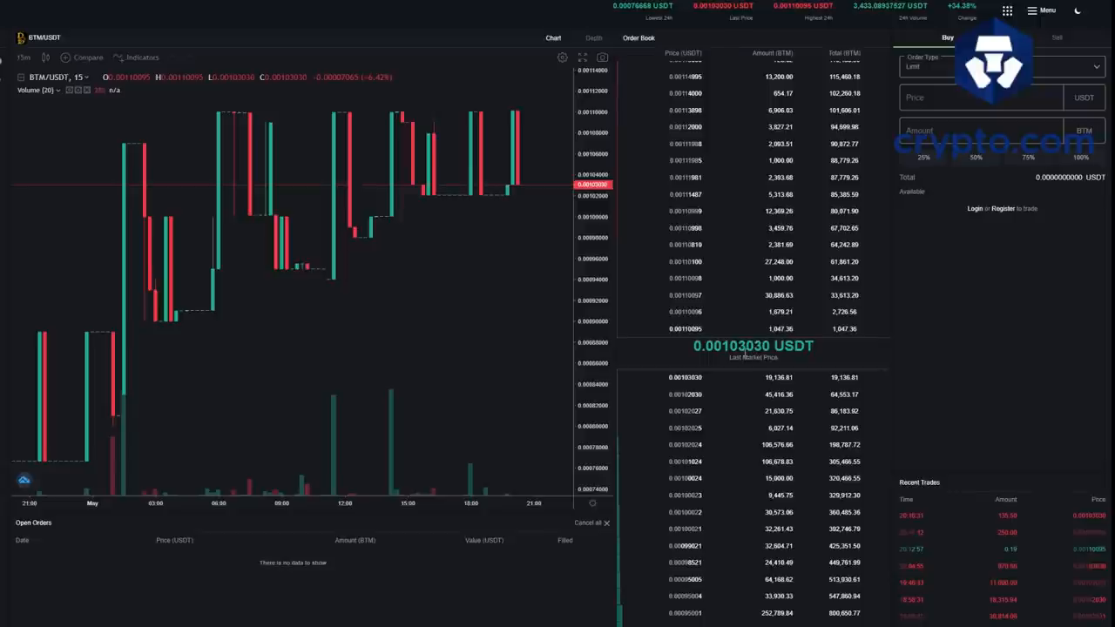
mouse_move(656, 359)
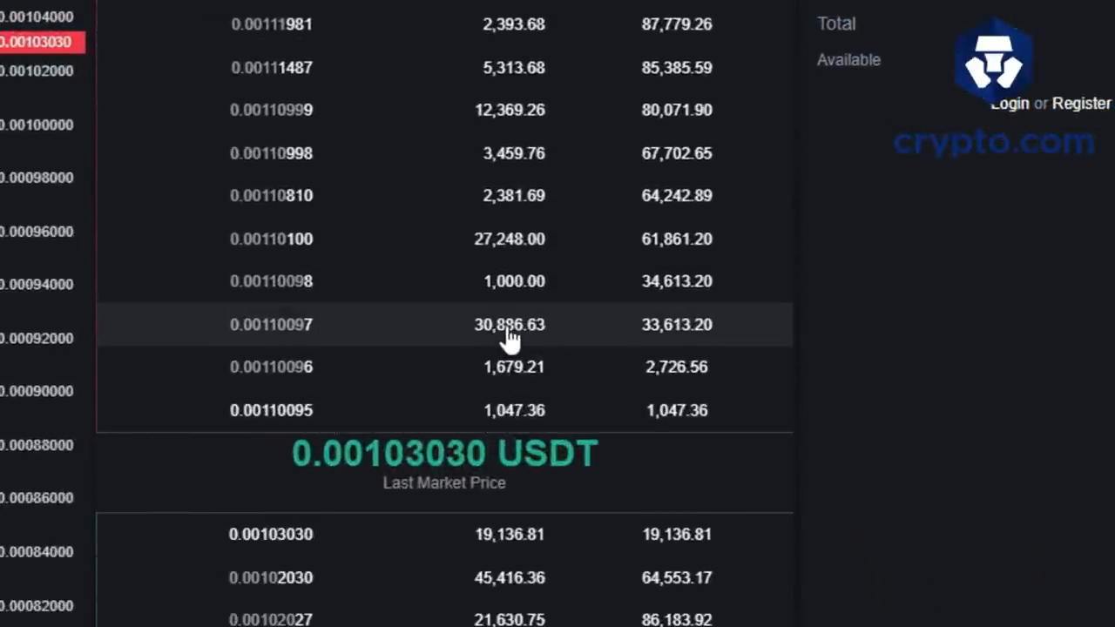
mouse_move(494, 252)
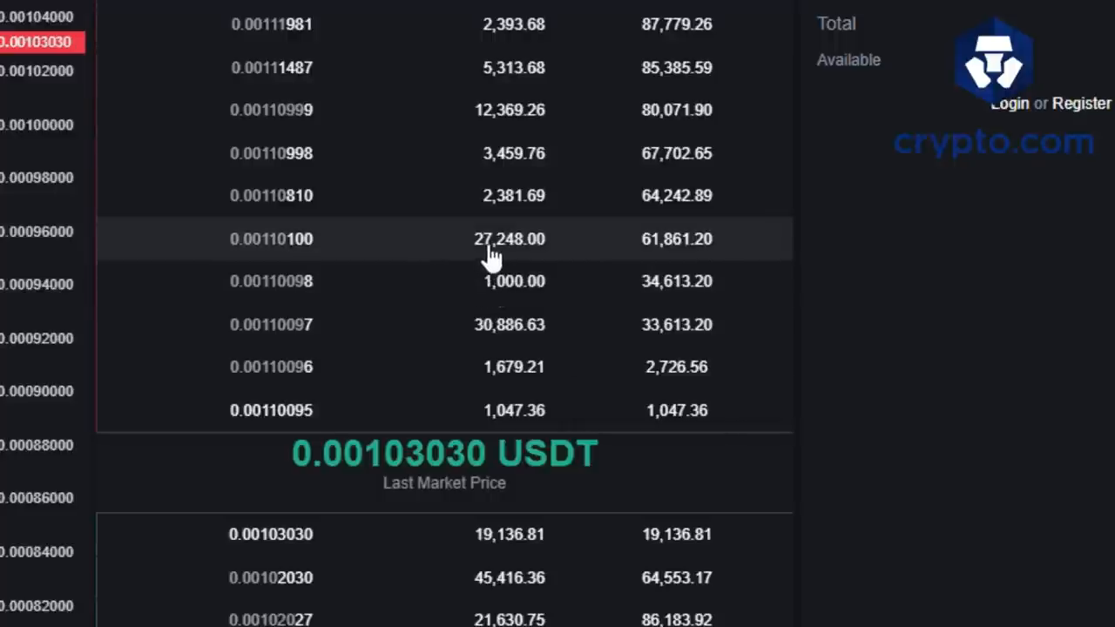
mouse_move(474, 404)
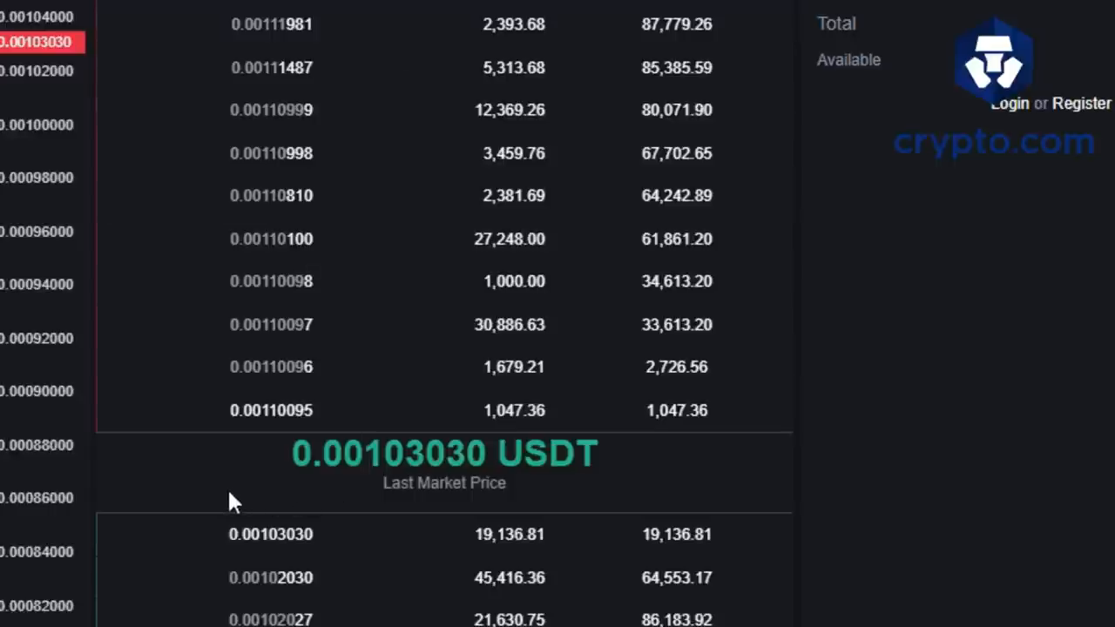
mouse_move(492, 577)
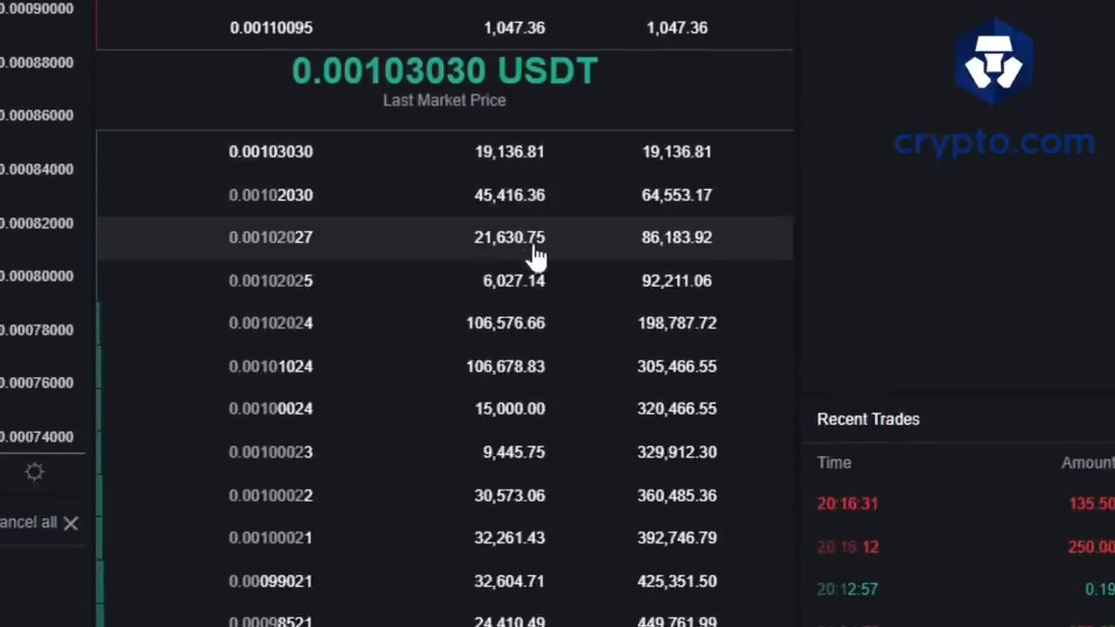
mouse_move(514, 340)
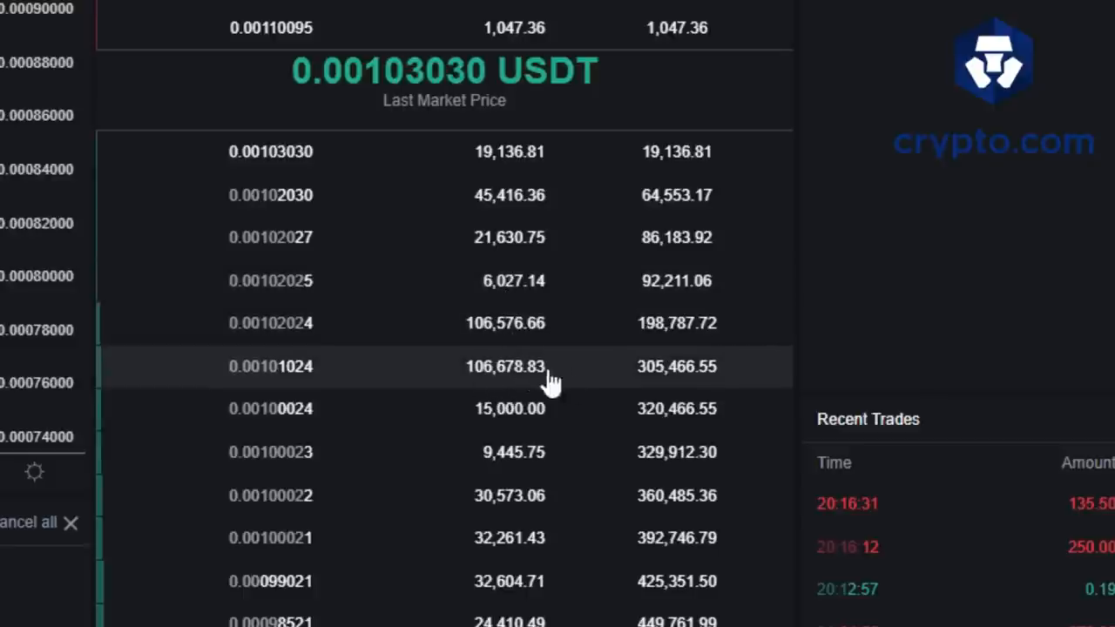
mouse_move(242, 383)
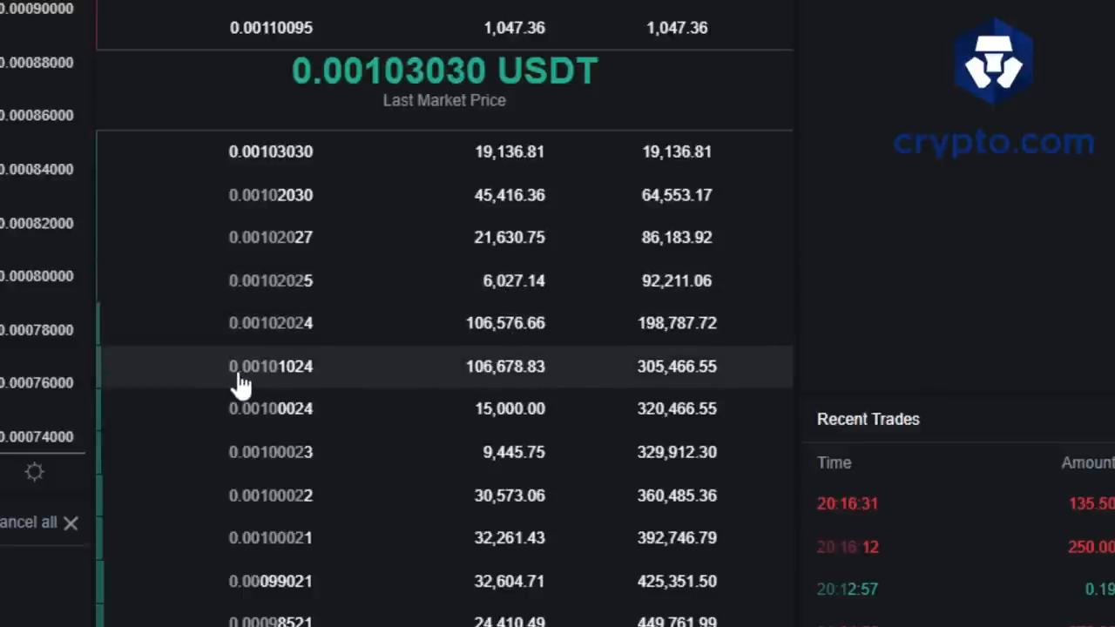
mouse_move(270, 383)
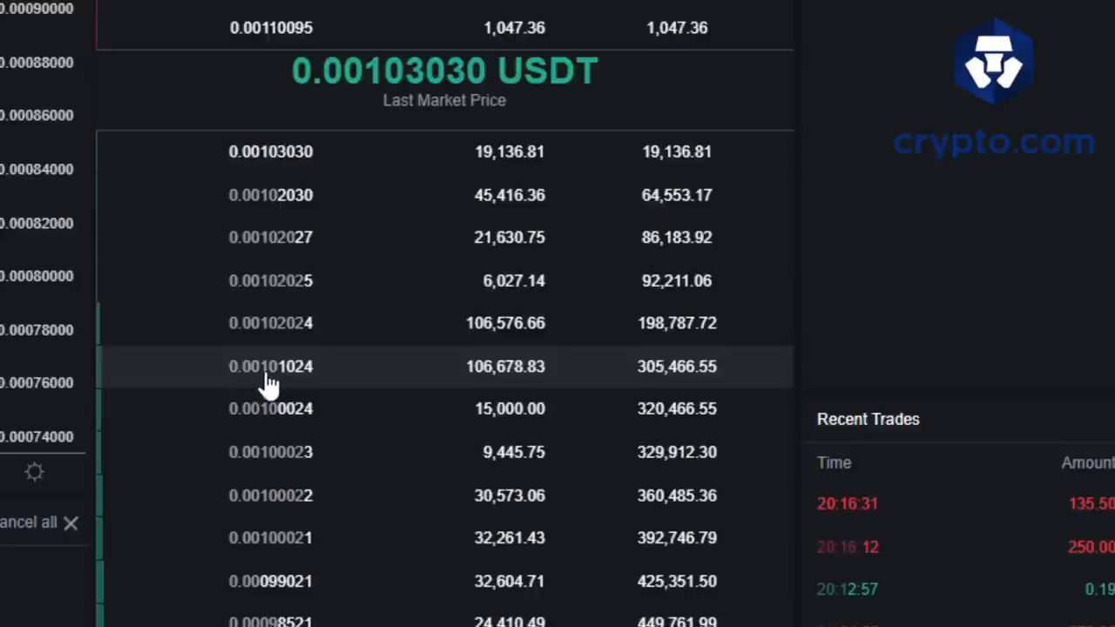
mouse_move(300, 388)
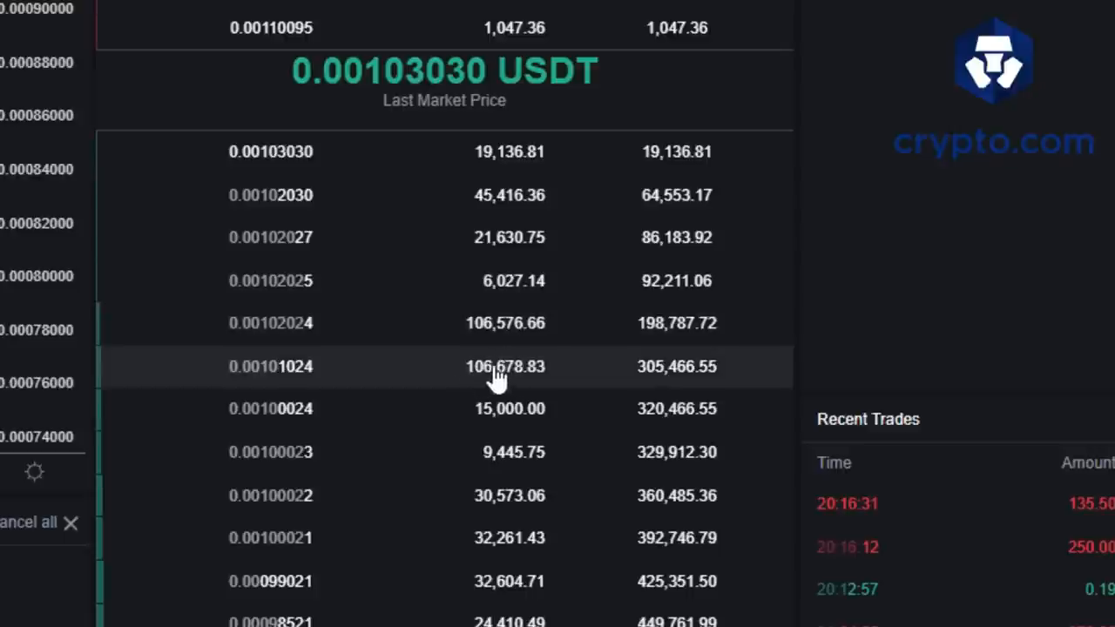
mouse_move(505, 195)
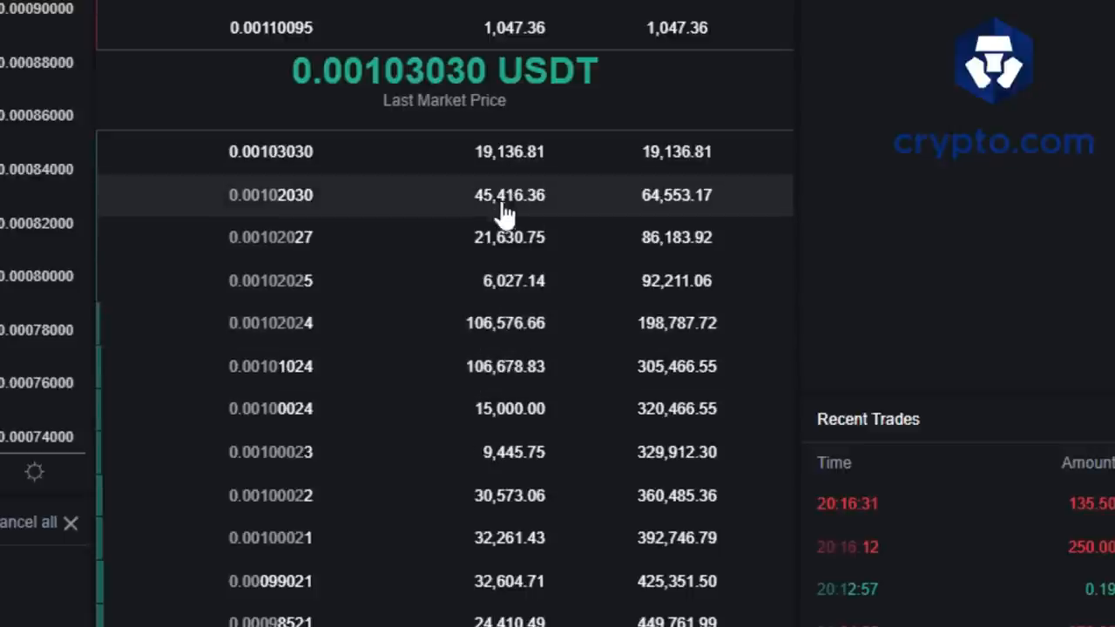
mouse_move(519, 170)
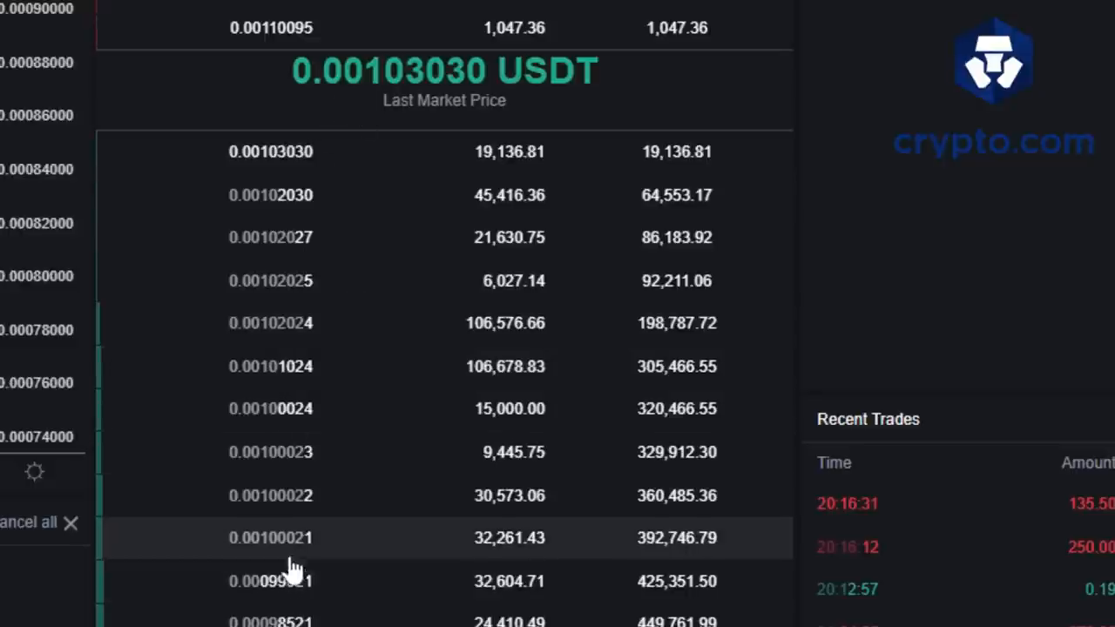
mouse_move(522, 170)
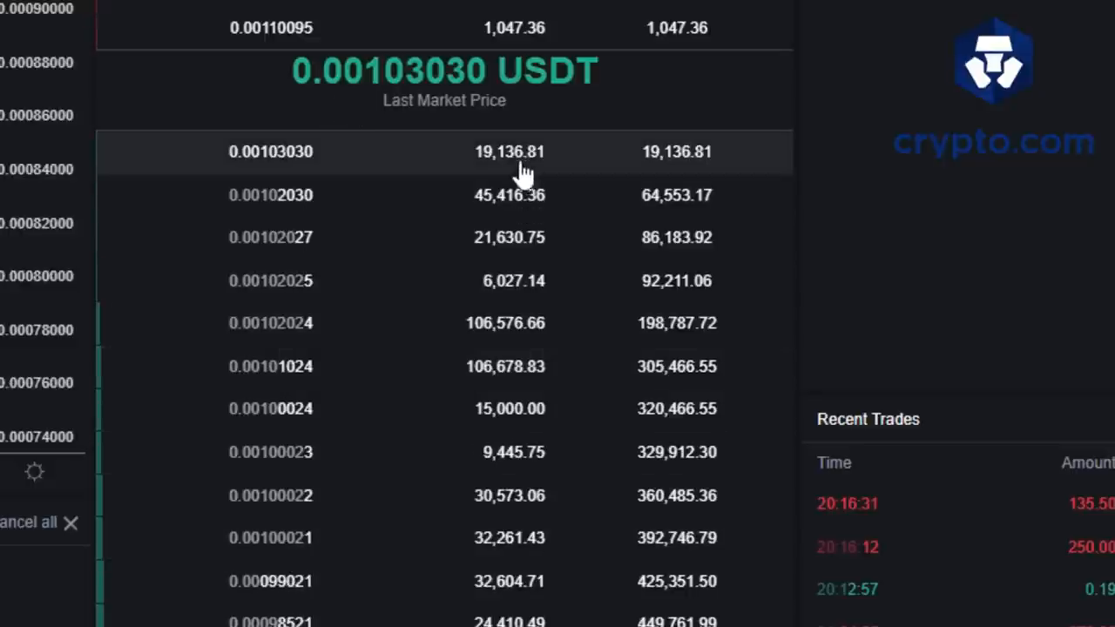
mouse_move(314, 375)
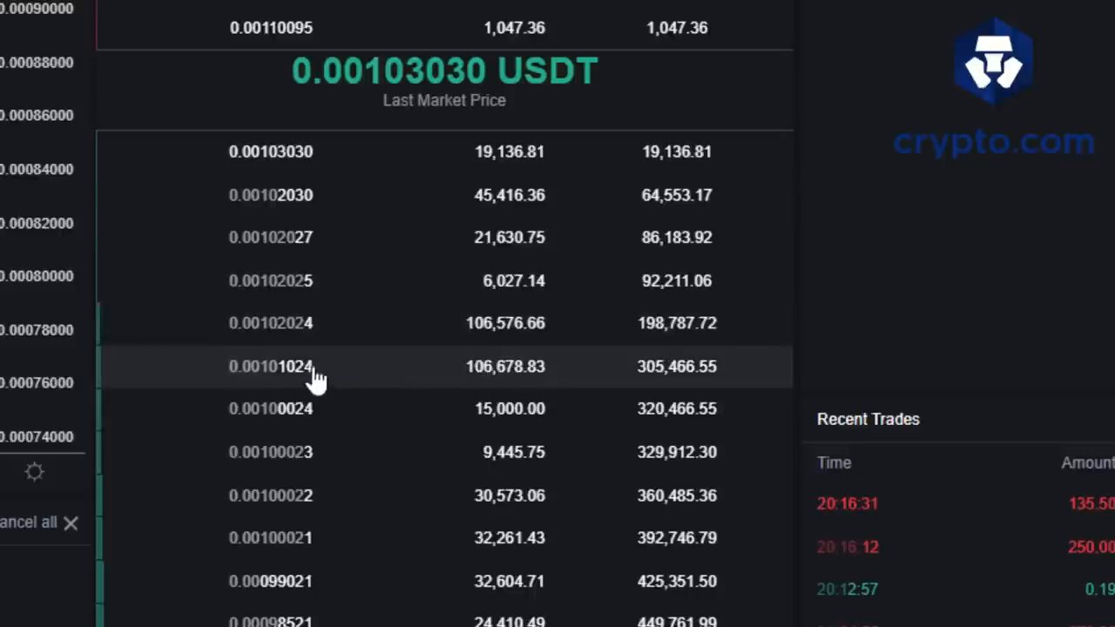
mouse_move(292, 378)
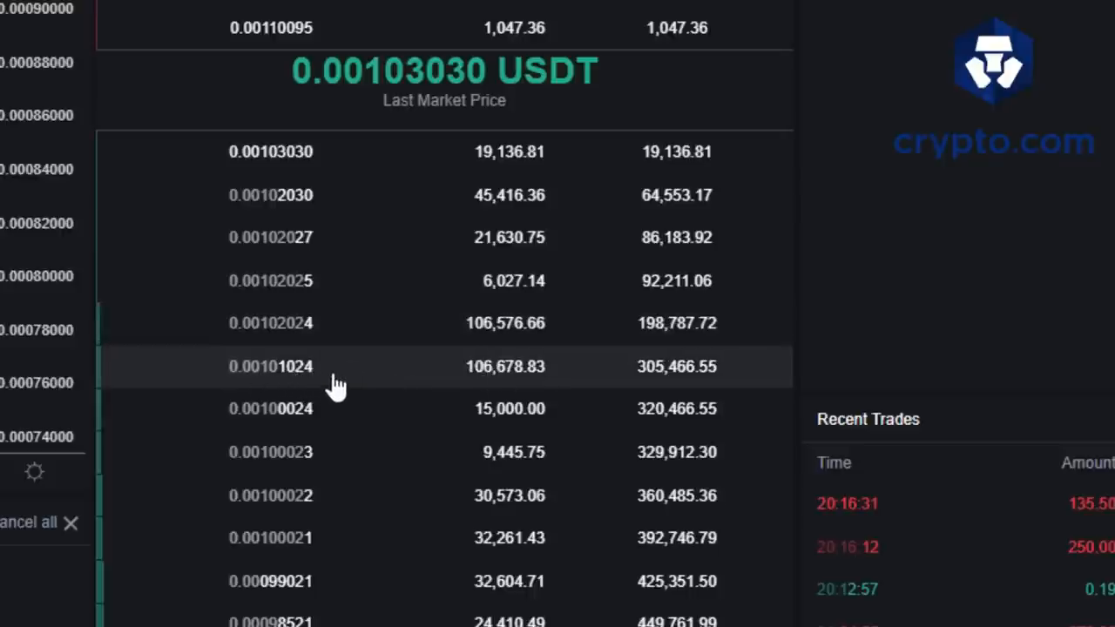
mouse_move(412, 207)
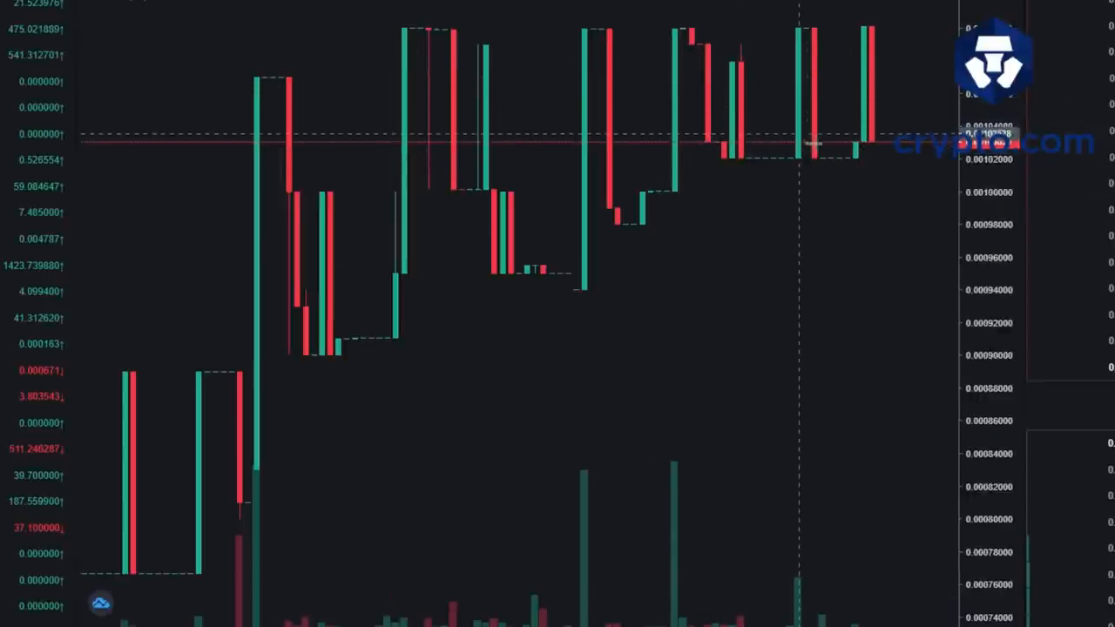
mouse_move(849, 143)
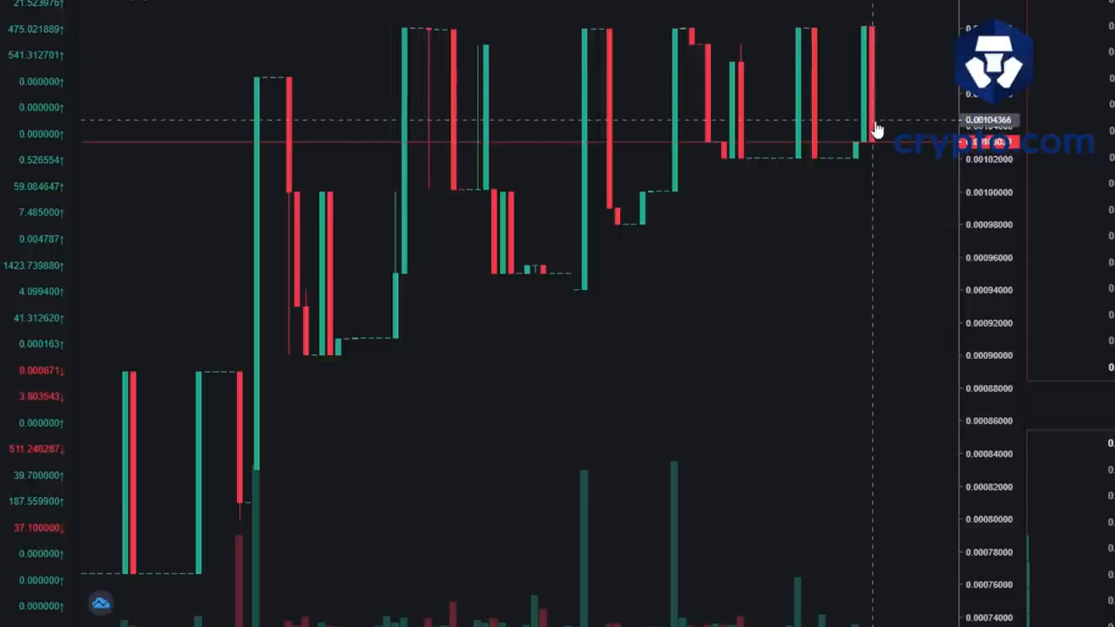
mouse_move(682, 133)
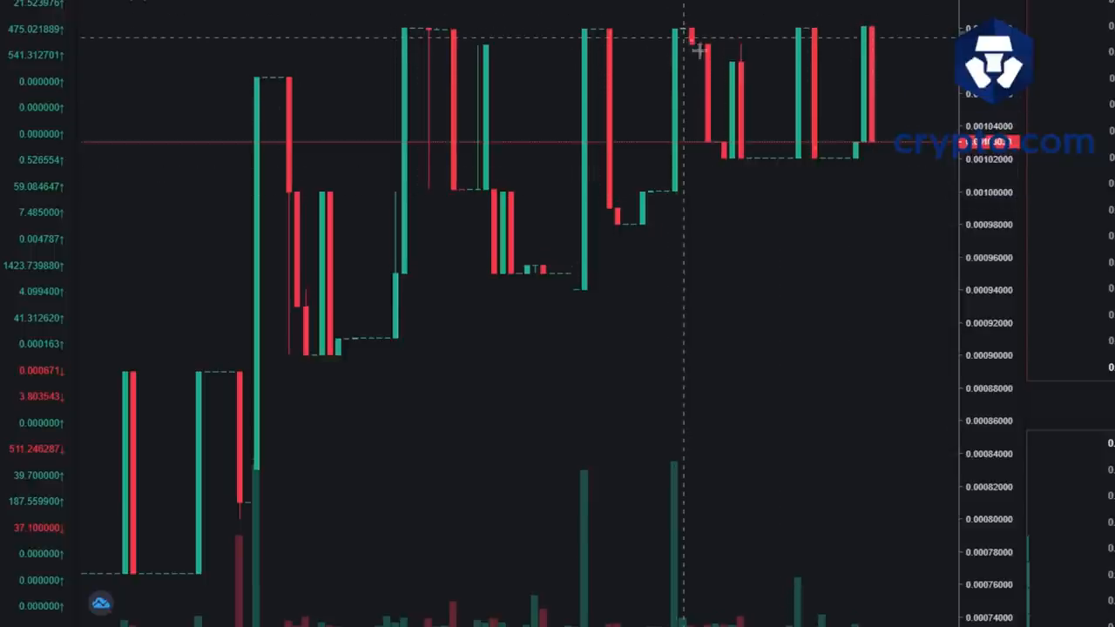
mouse_move(780, 69)
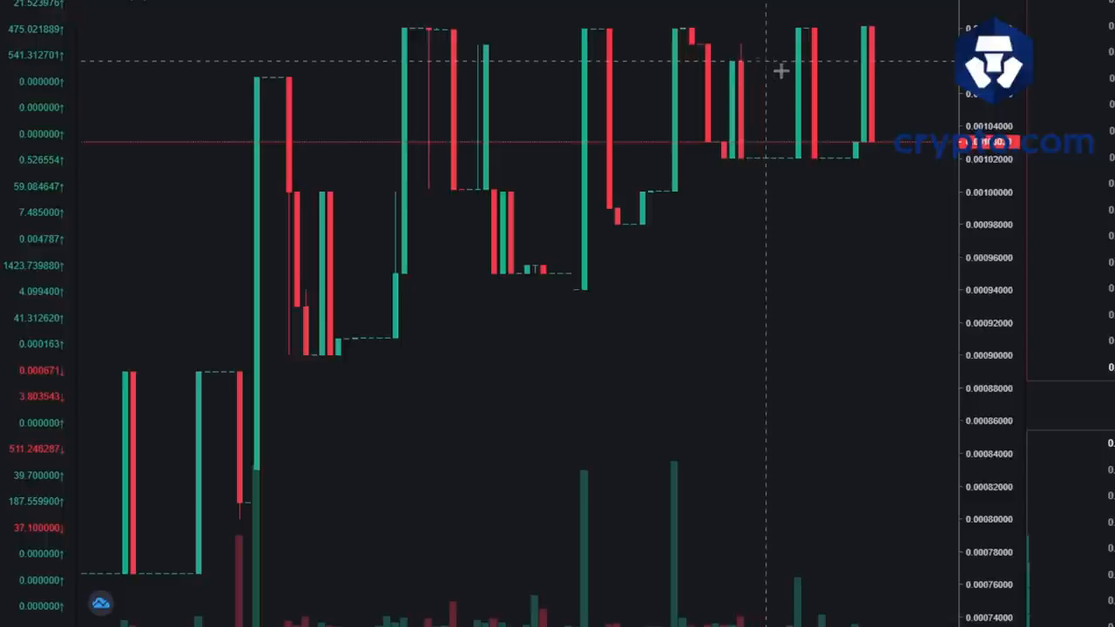
mouse_move(908, 72)
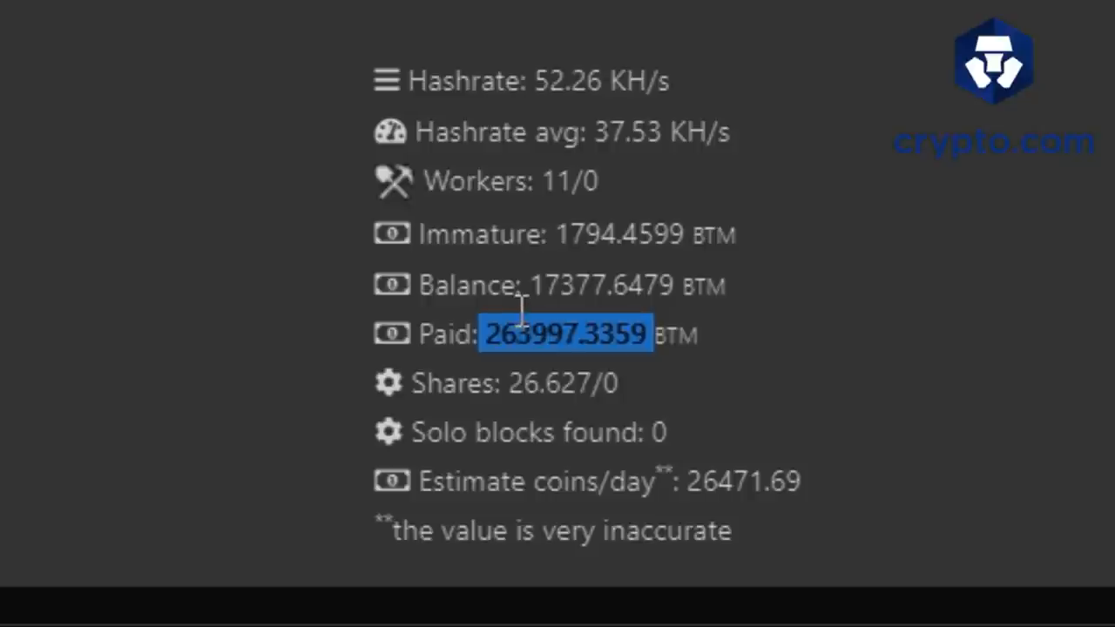
mouse_move(311, 339)
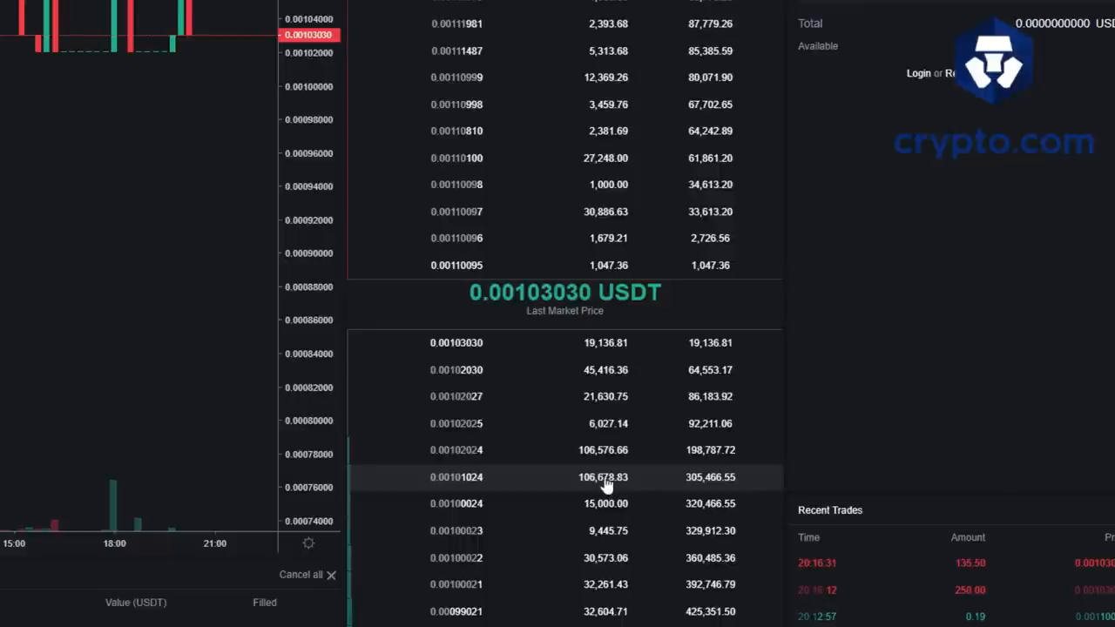
mouse_move(567, 486)
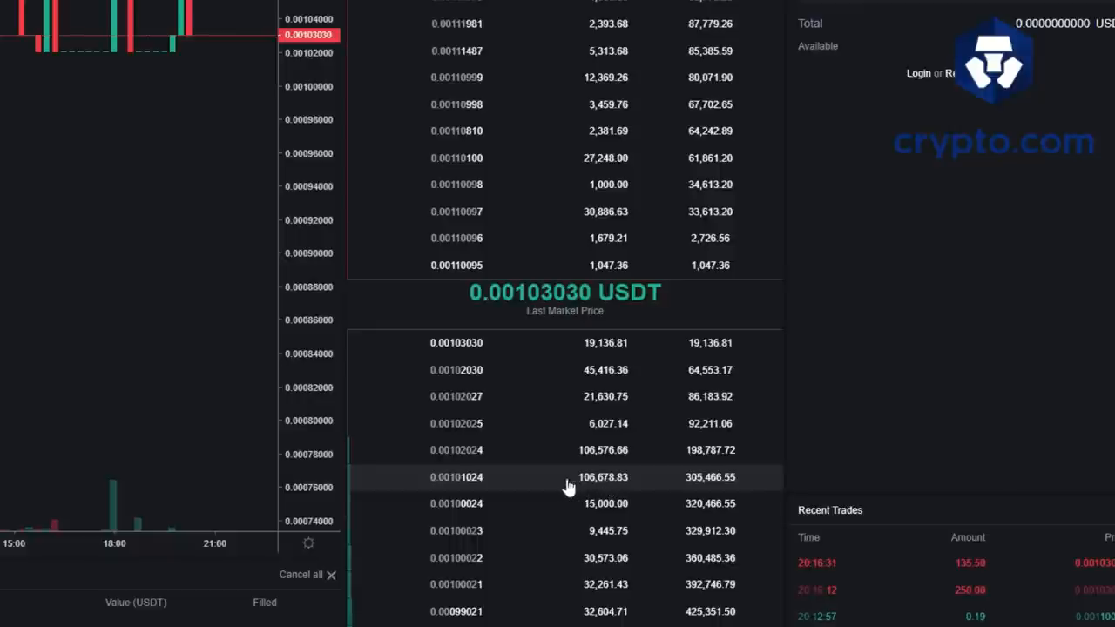
mouse_move(558, 451)
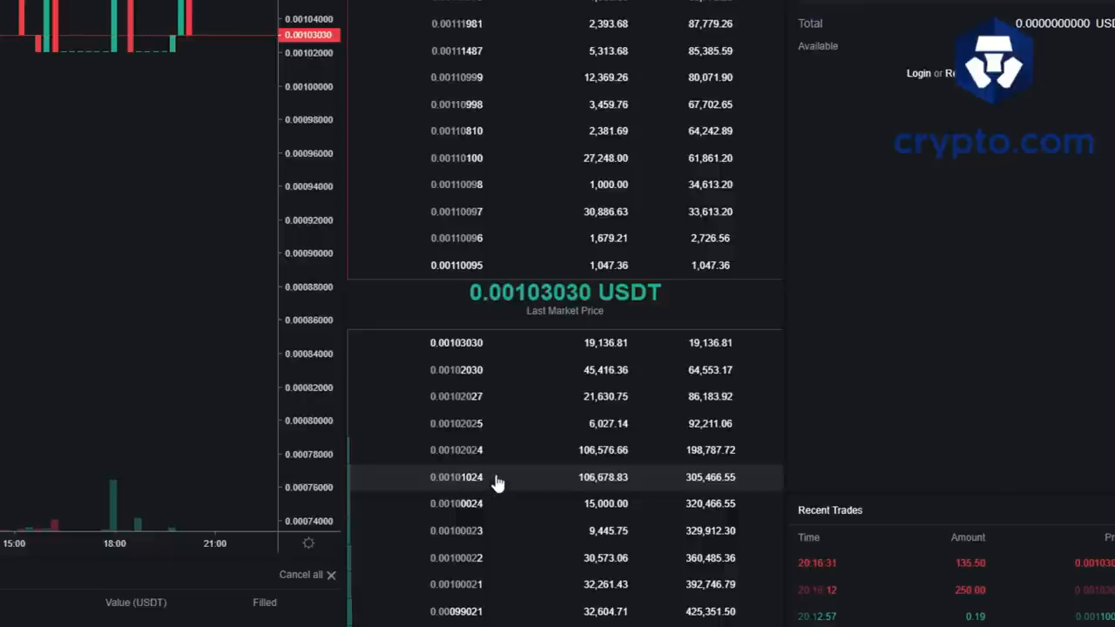
mouse_move(518, 481)
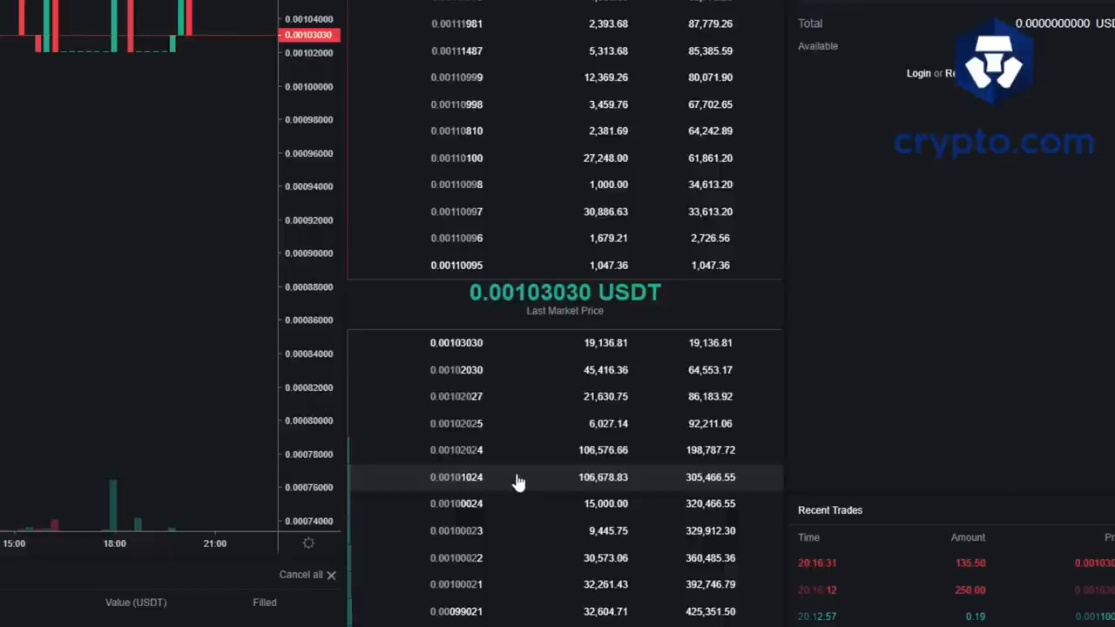
mouse_move(610, 477)
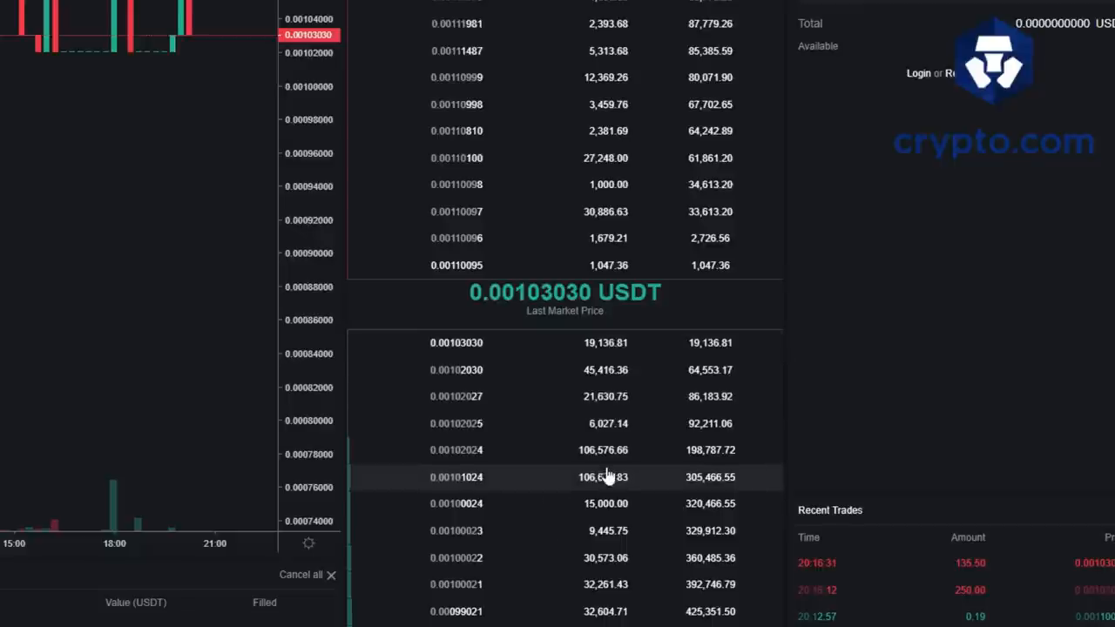